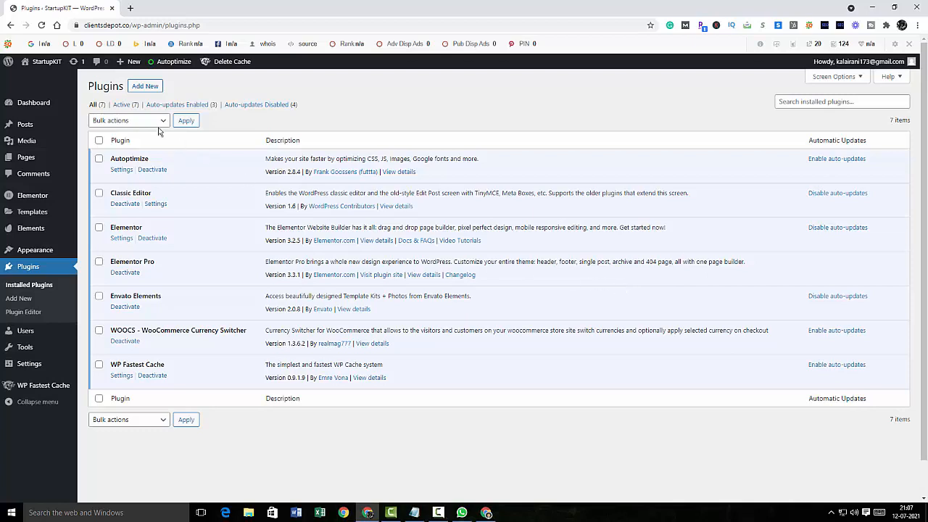
Browse the plugin search results down to the Email Test plugin
left_click(146, 86)
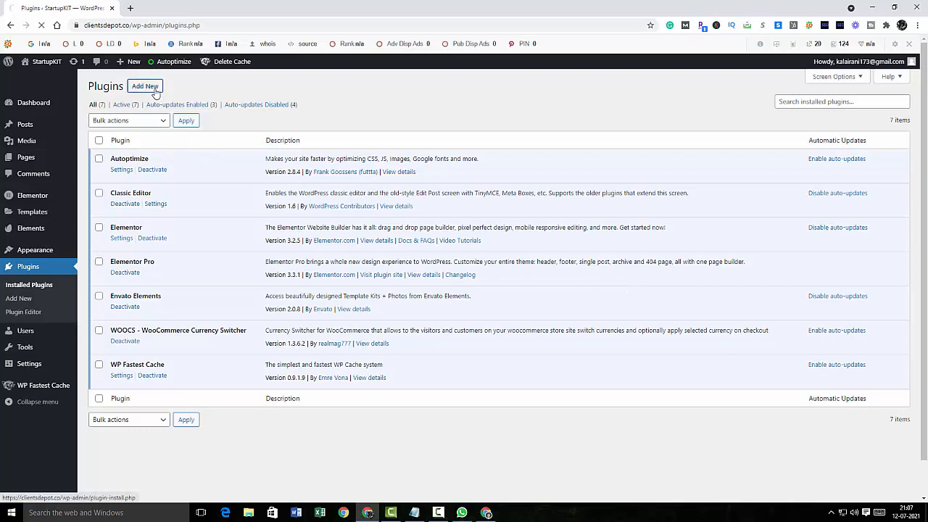
left_click(145, 86)
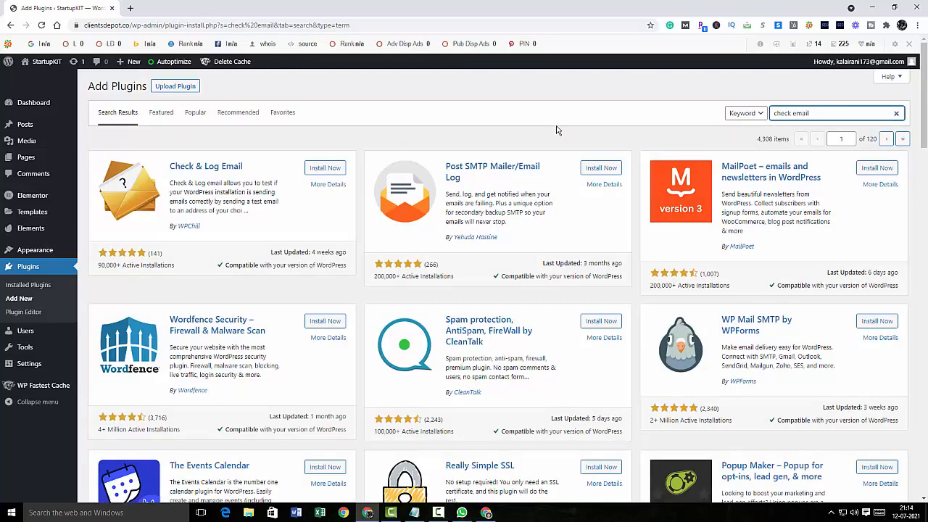
scroll("down", 3)
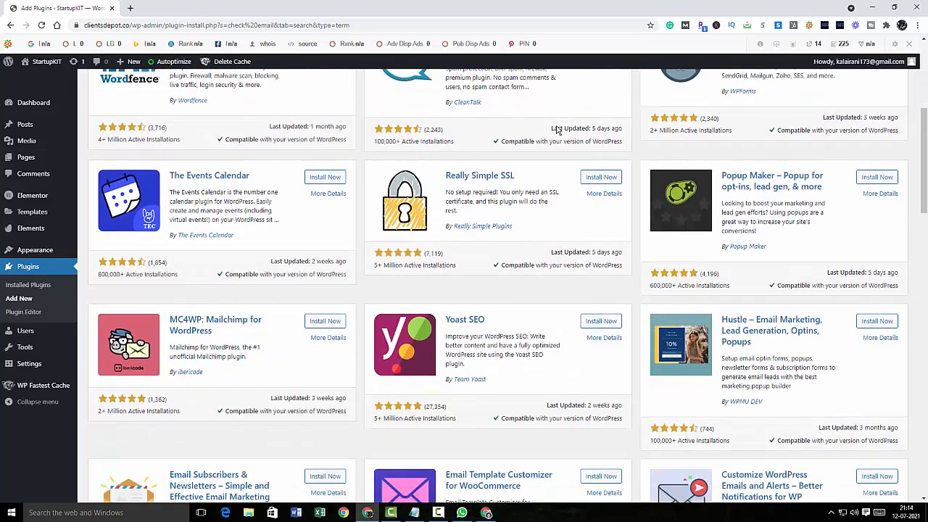
scroll("down", 3)
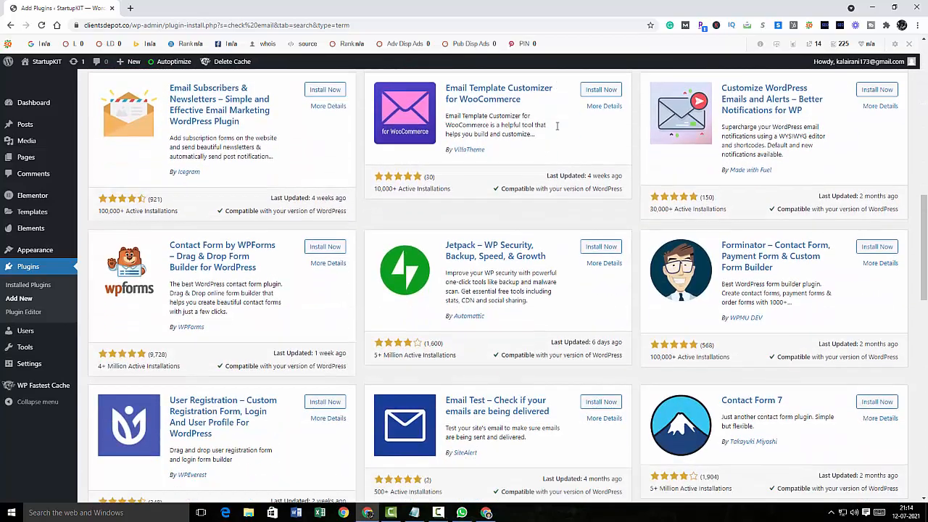
scroll("down", 3)
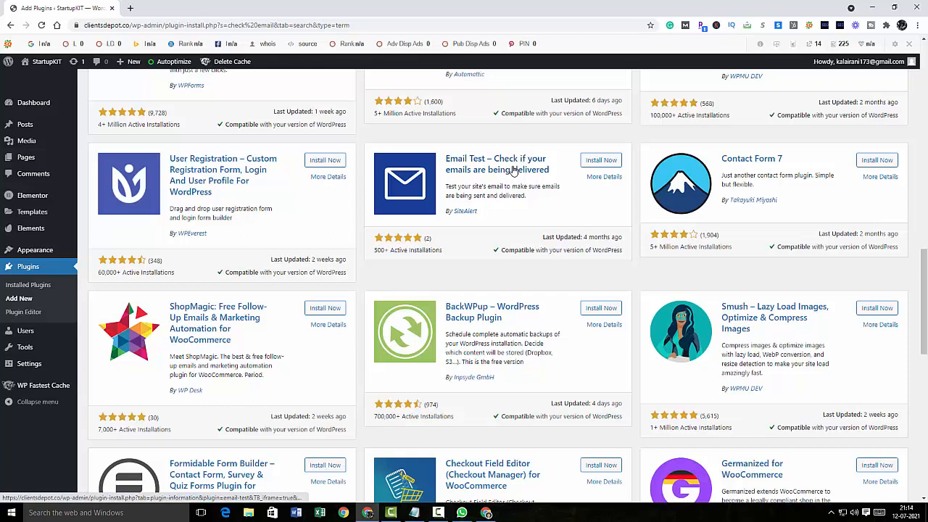
Install and activate the Email Test plugin
left_click(600, 160)
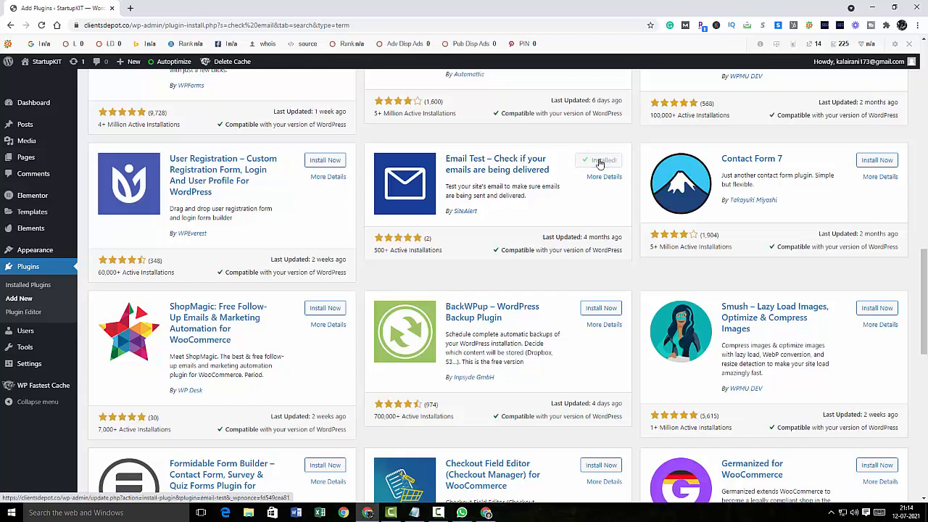
left_click(600, 160)
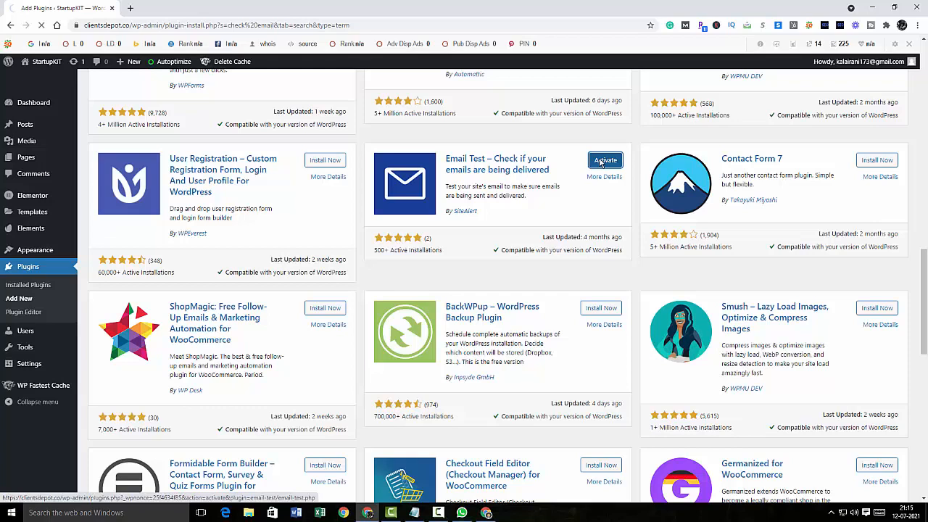
left_click(605, 160)
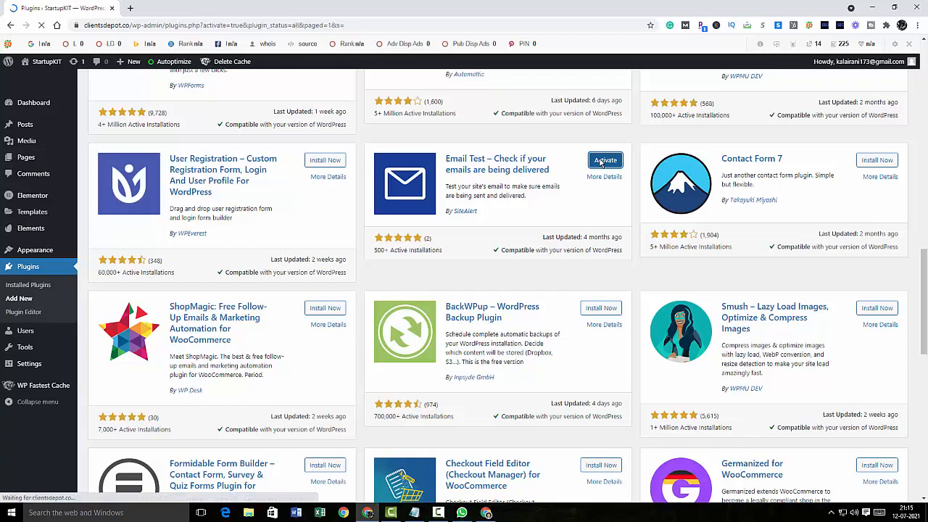
left_click(606, 159)
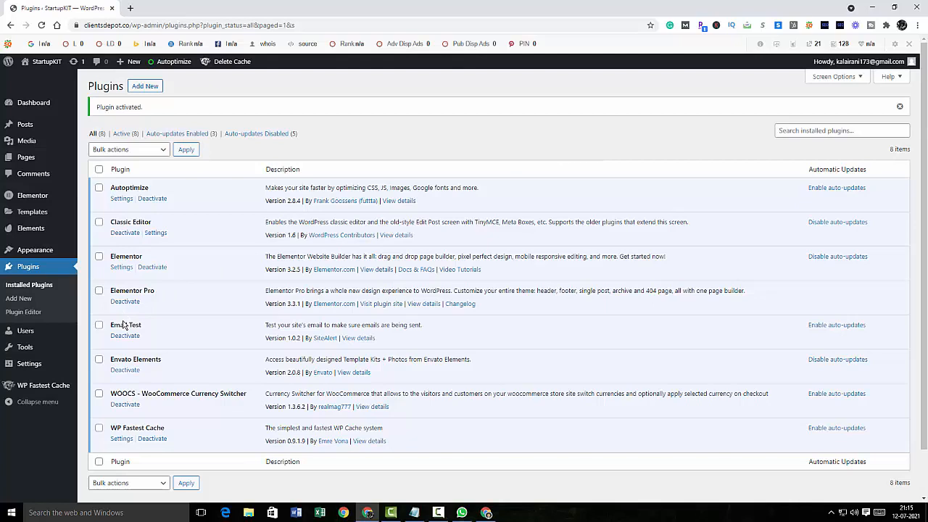
mouse_move(417, 163)
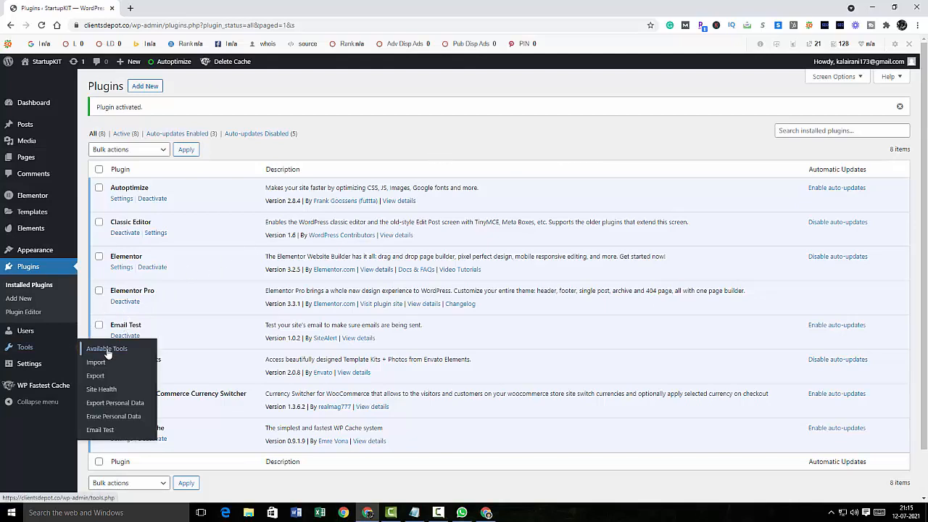
Go to the Email Test tool page under Tools
left_click(99, 429)
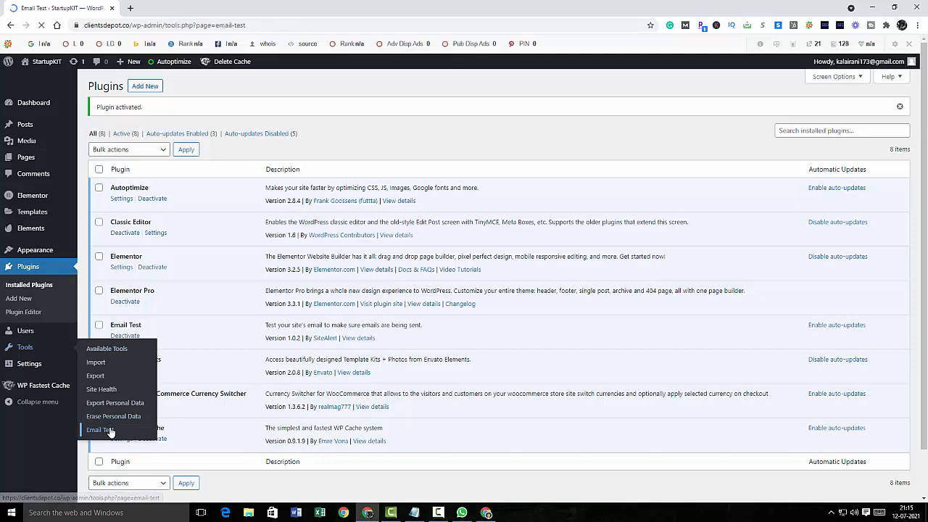
left_click(100, 430)
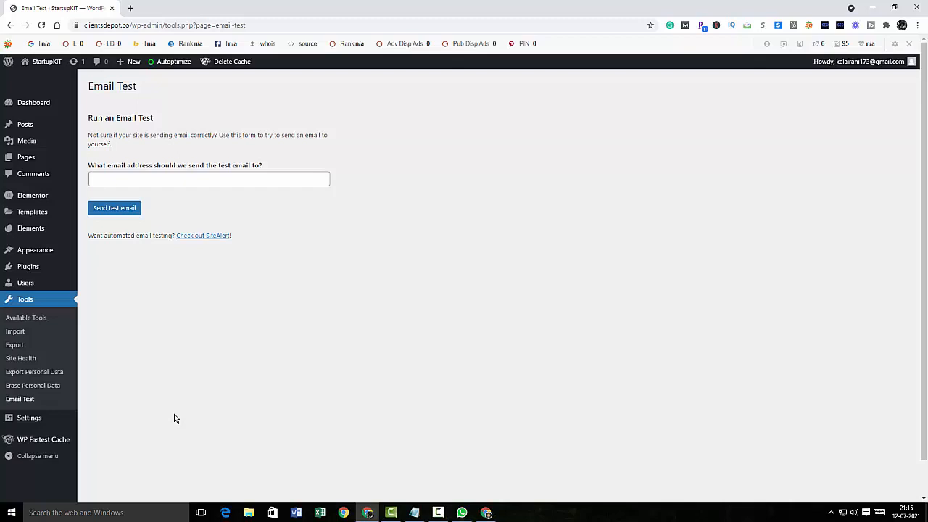
mouse_move(177, 424)
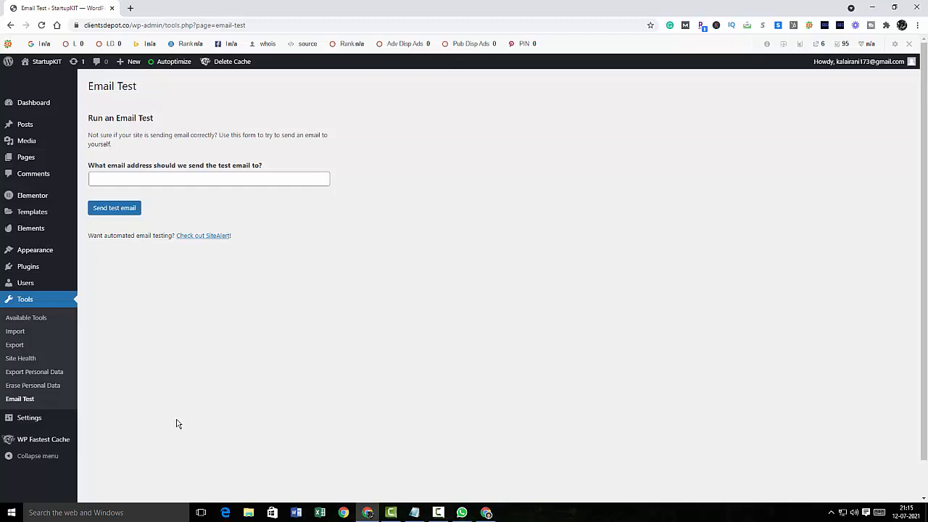
left_click(208, 180)
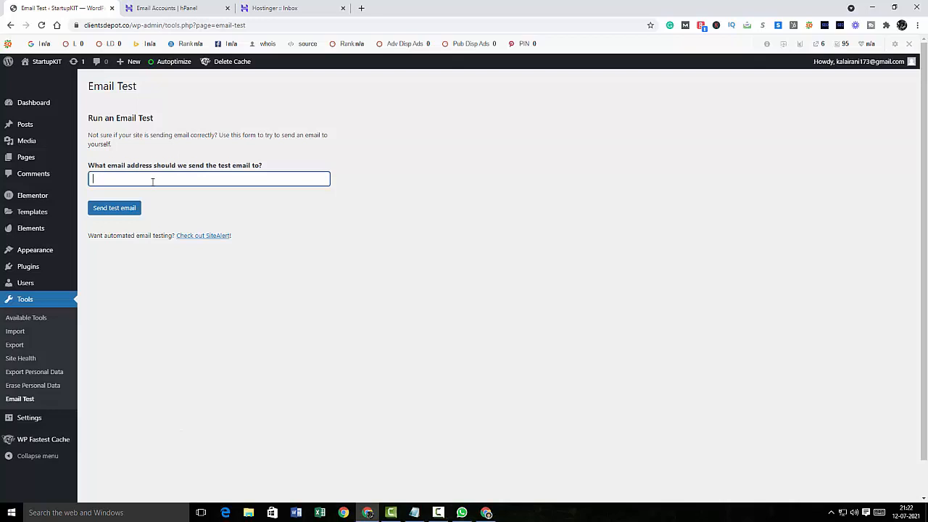
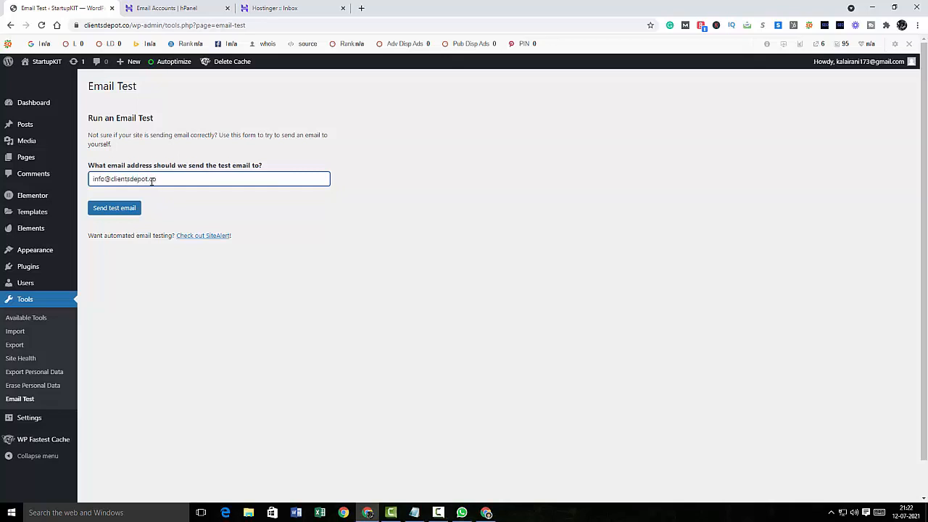
left_click(113, 209)
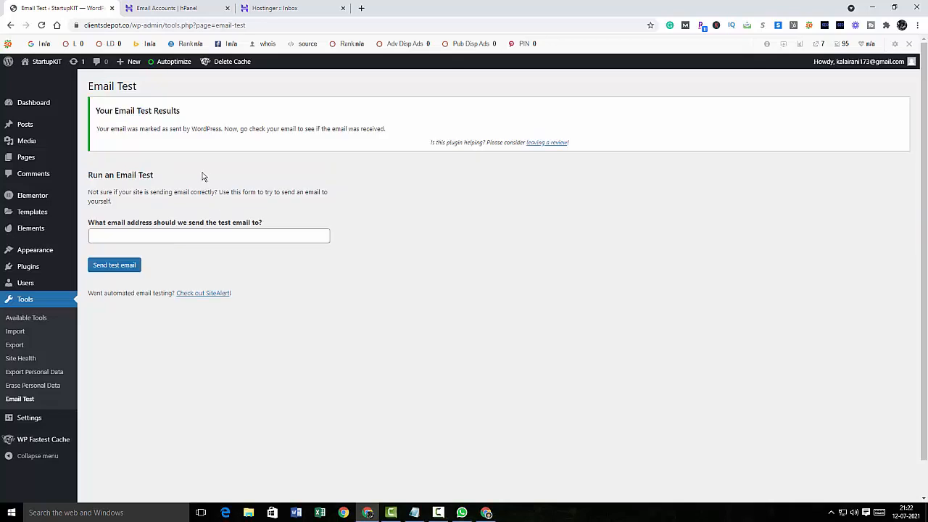
left_click(290, 9)
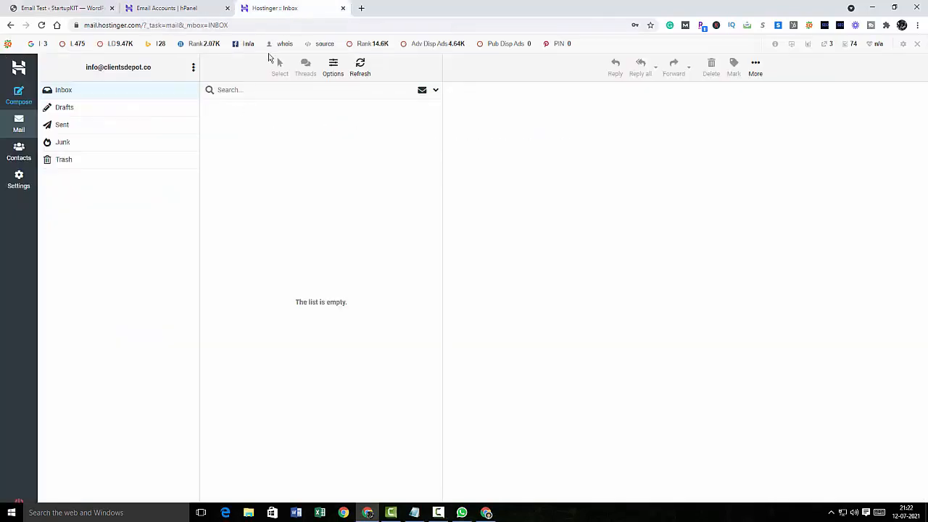
mouse_move(81, 96)
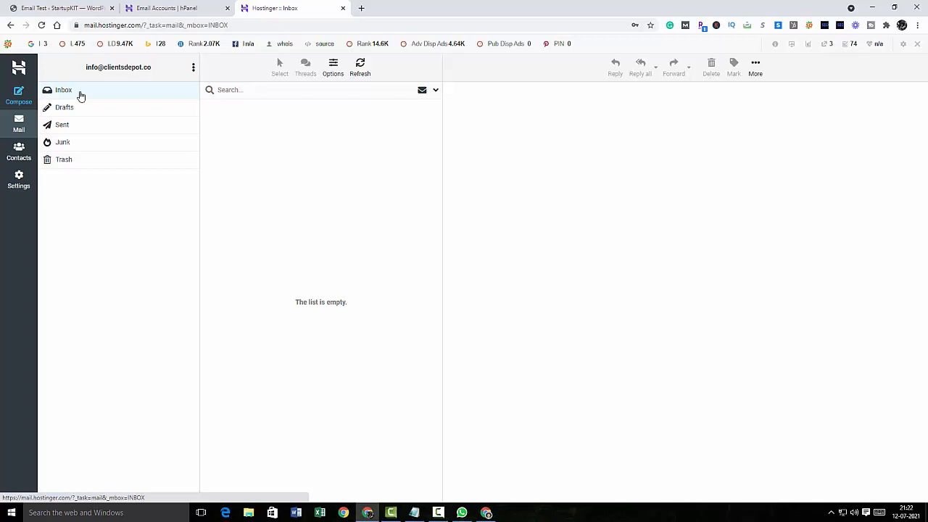
mouse_move(58, 94)
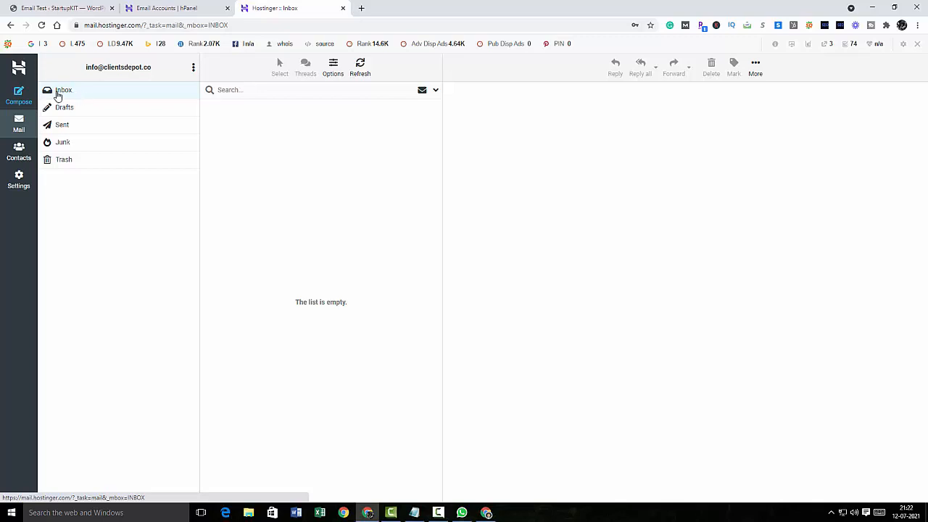
Refresh the inbox and read the received "Your test email!" message
left_click(360, 66)
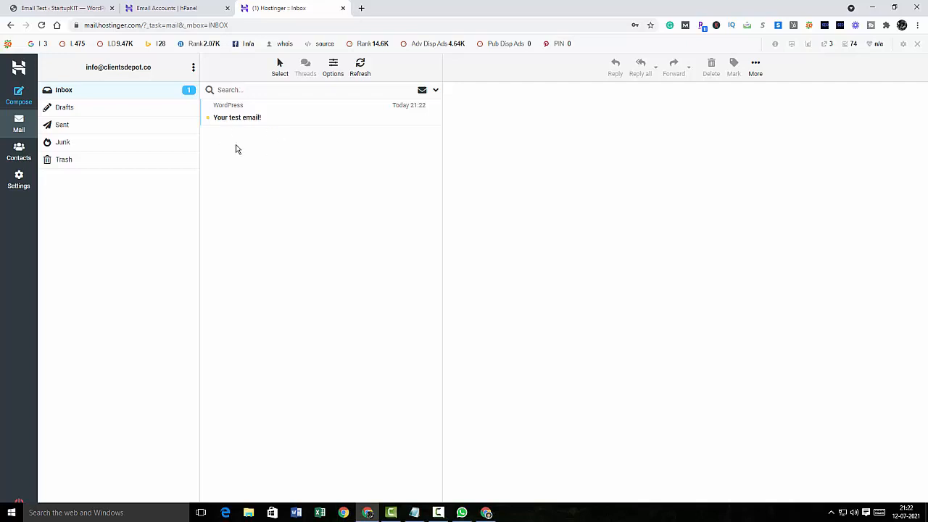
left_click(238, 118)
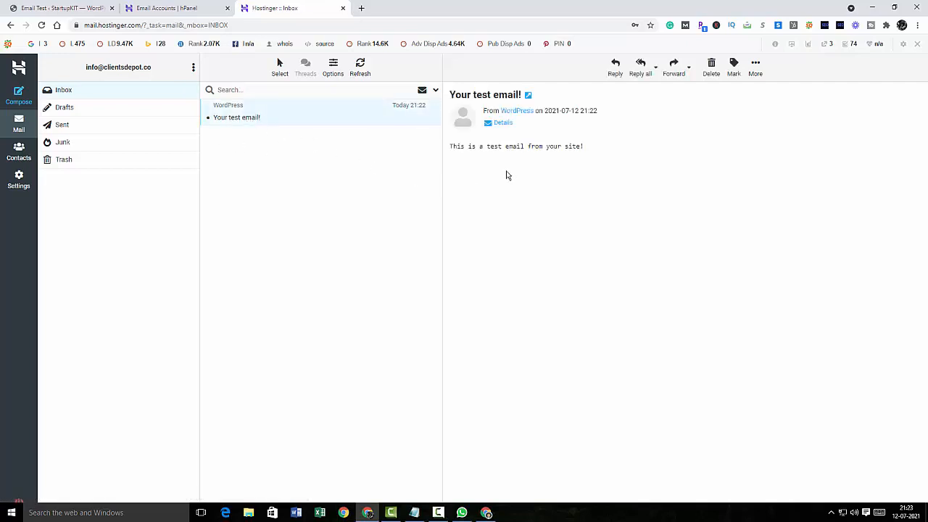
mouse_move(525, 170)
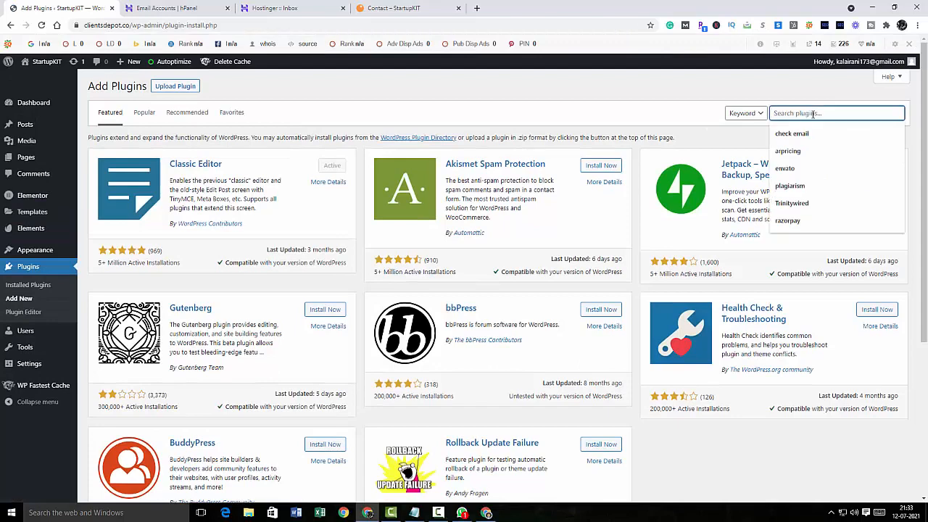
Search plugins for gmail smtp, then install and activate WP Gmail SMTP
type("gmail smtp")
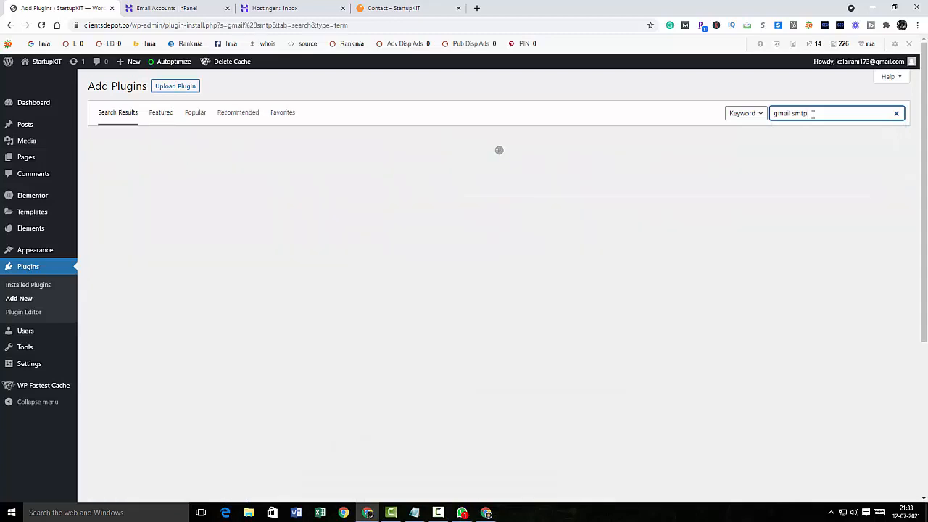
key("Return")
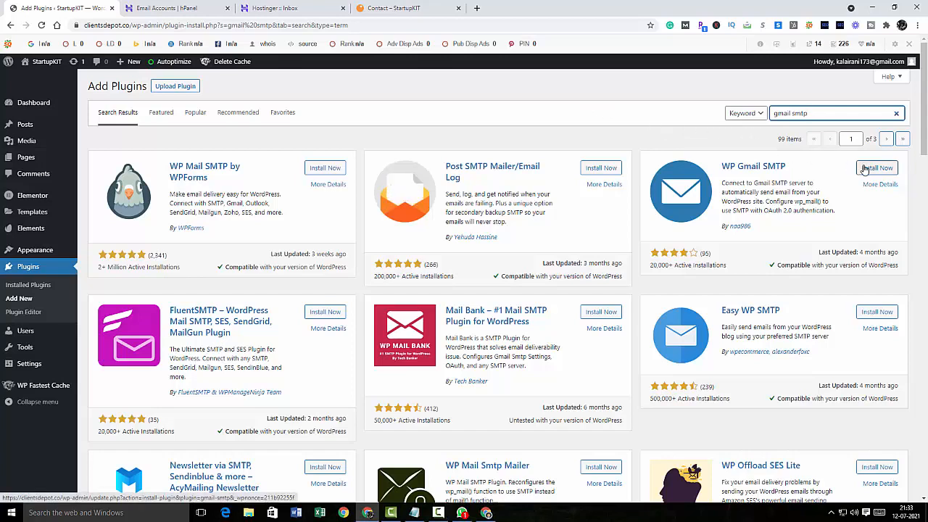
left_click(876, 169)
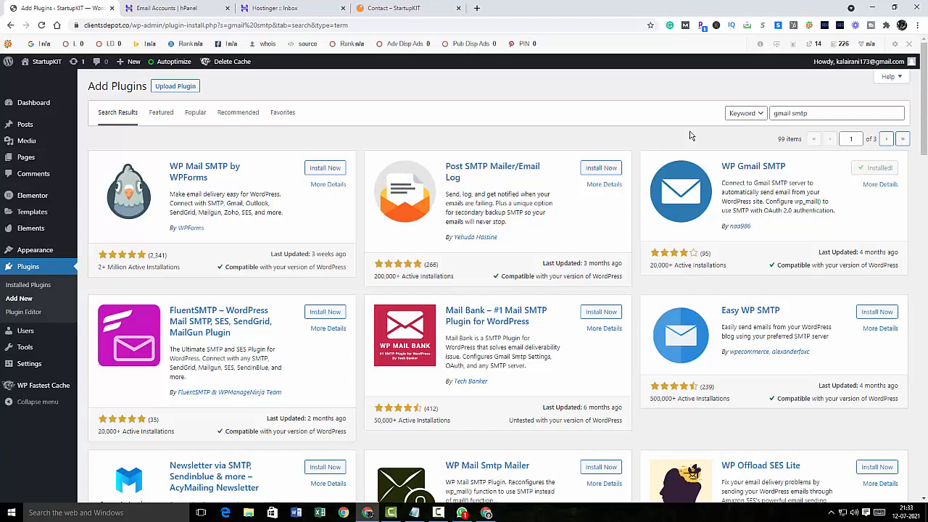
left_click(874, 169)
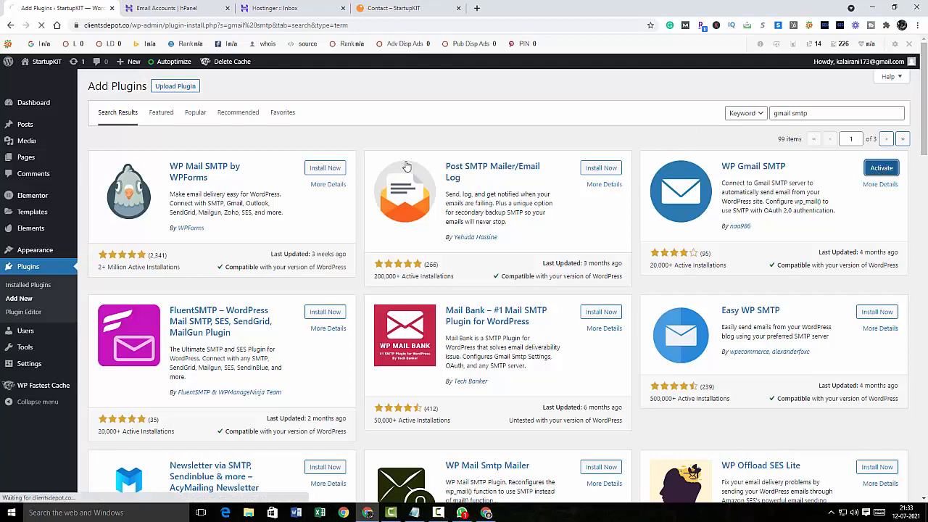
left_click(881, 168)
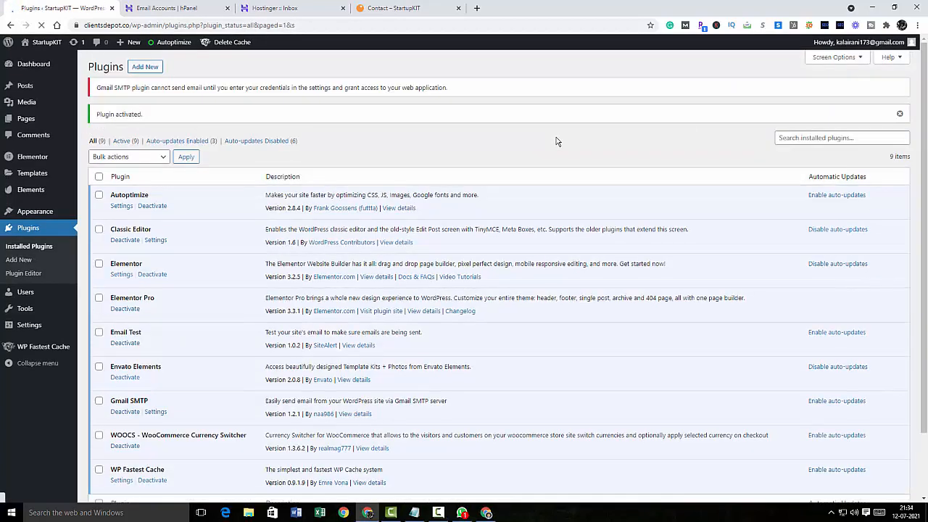
scroll("down", 3)
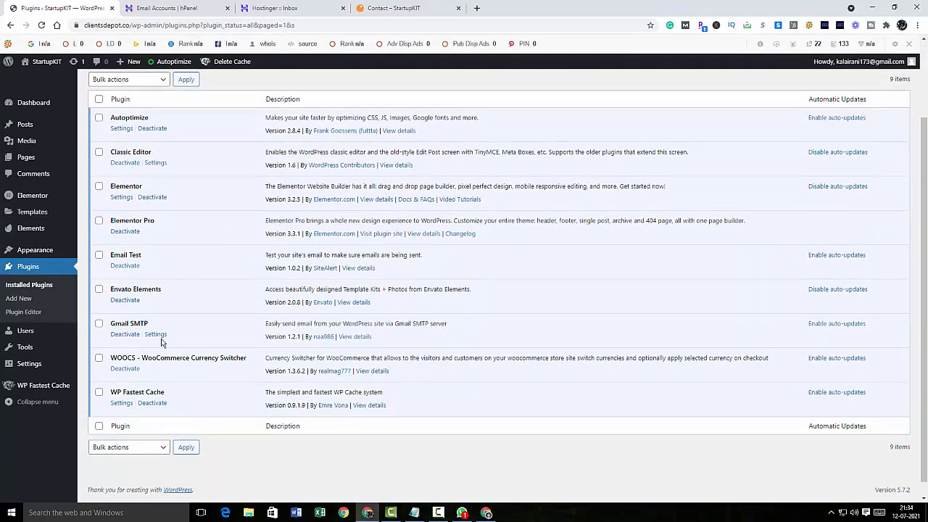
Open the Gmail SMTP settings page showing Not Connected with empty credentials
left_click(155, 334)
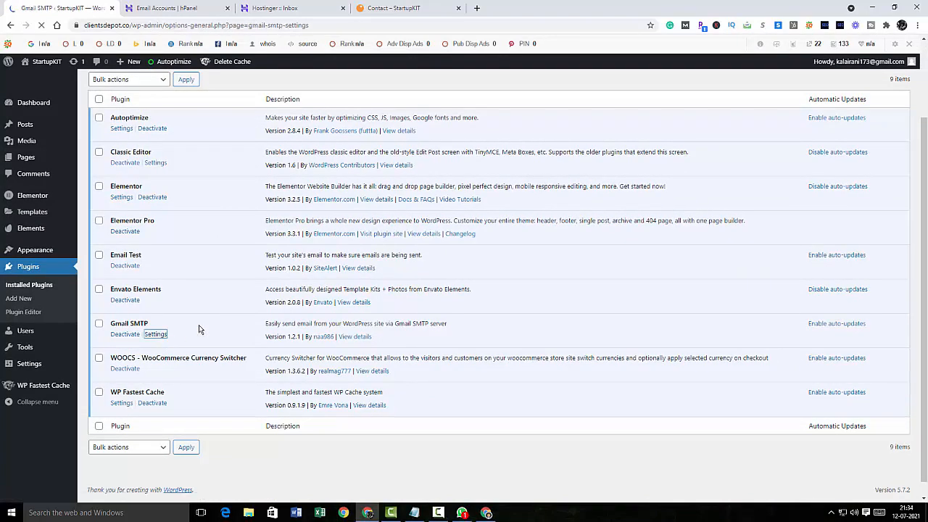
left_click(155, 333)
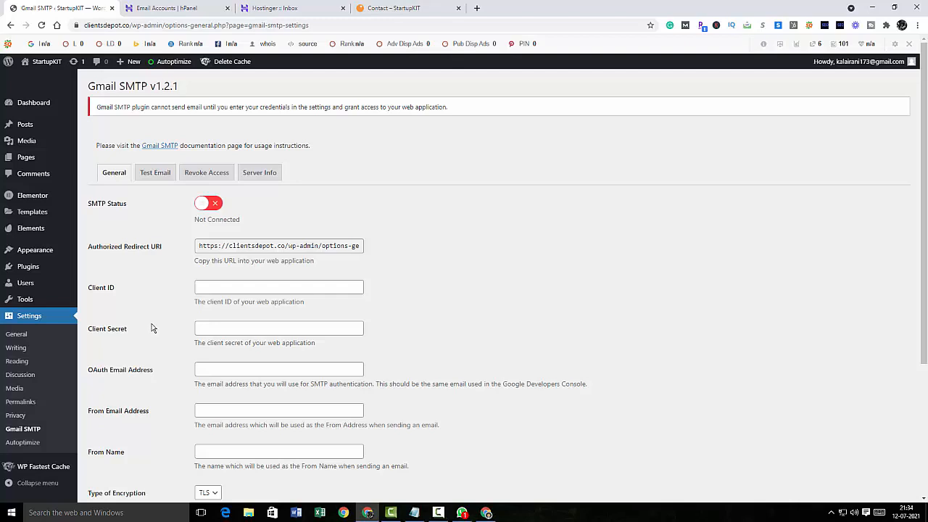
mouse_move(29, 316)
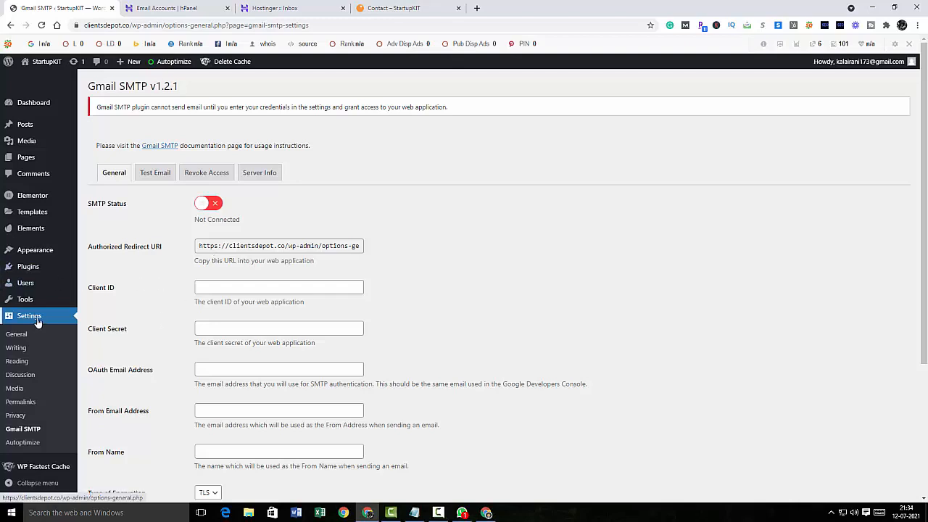
left_click(34, 102)
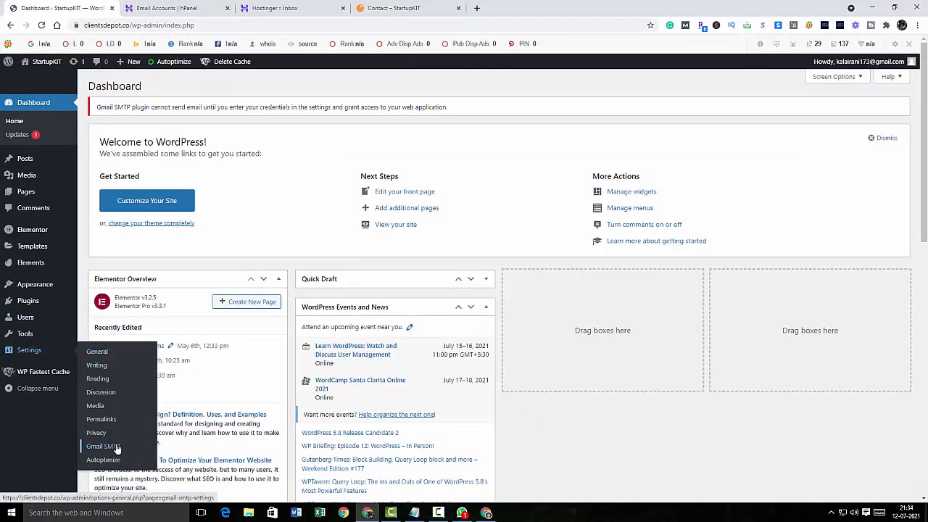
left_click(103, 447)
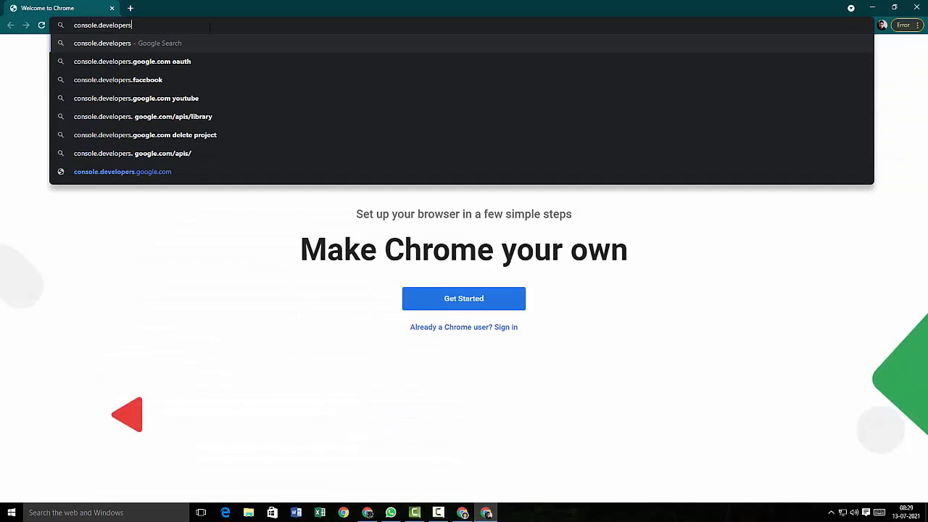
Load console.developers.google.com to reach the APIs & Services dashboard
type(".ghoog")
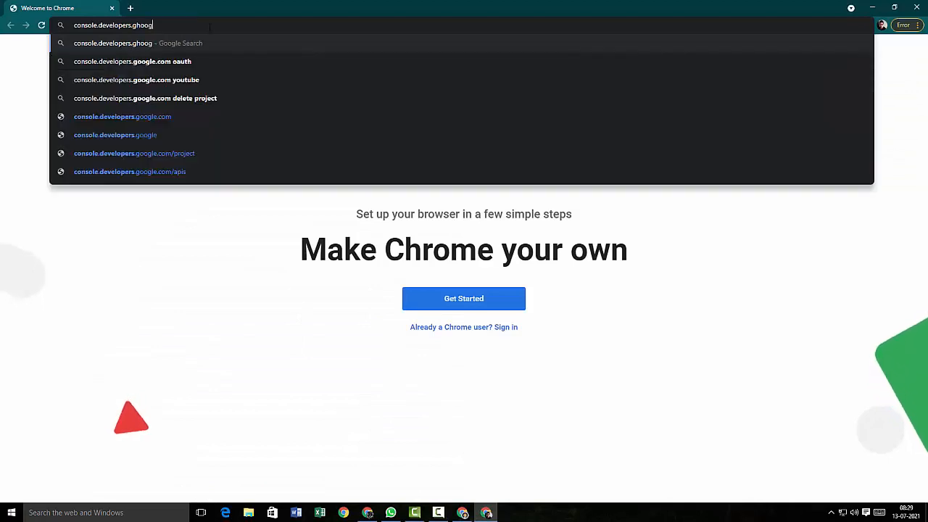
key("Backspace")
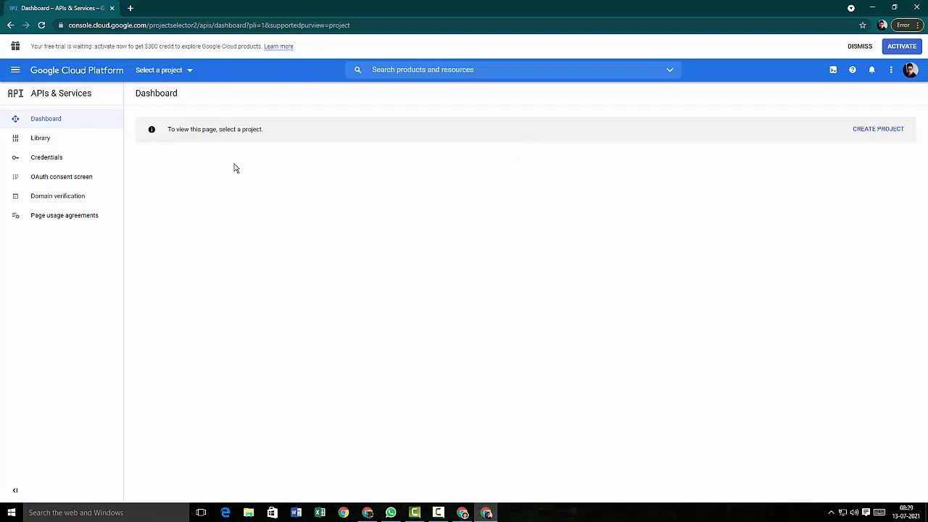
mouse_move(879, 129)
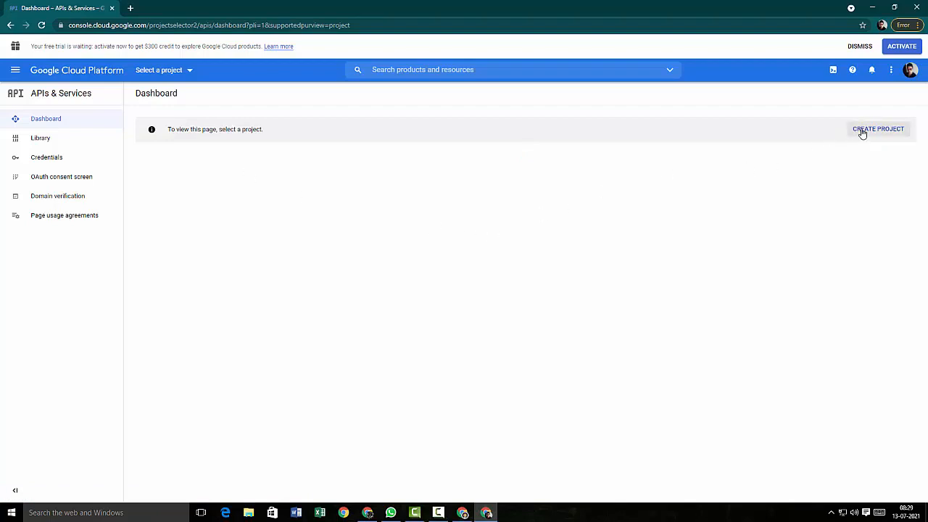
Create a new Google Cloud project named GMAIL SMTP
left_click(879, 128)
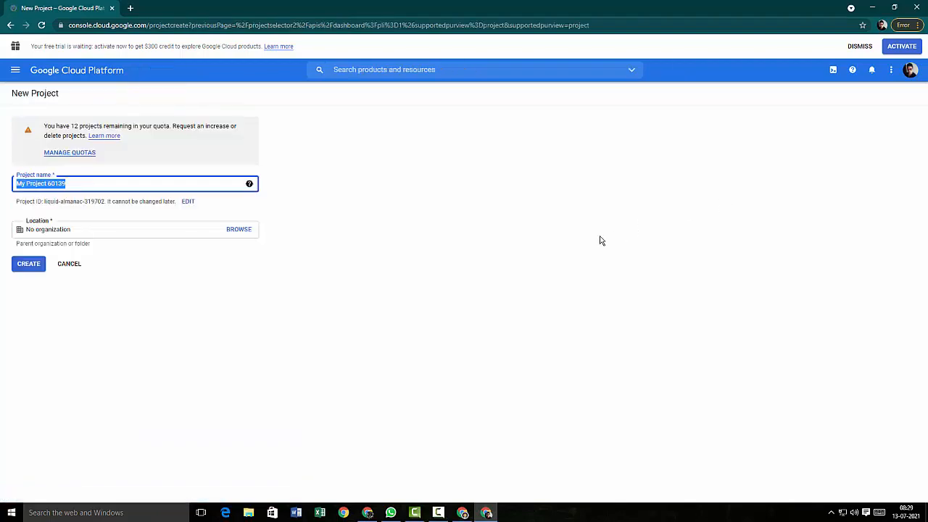
type("GM")
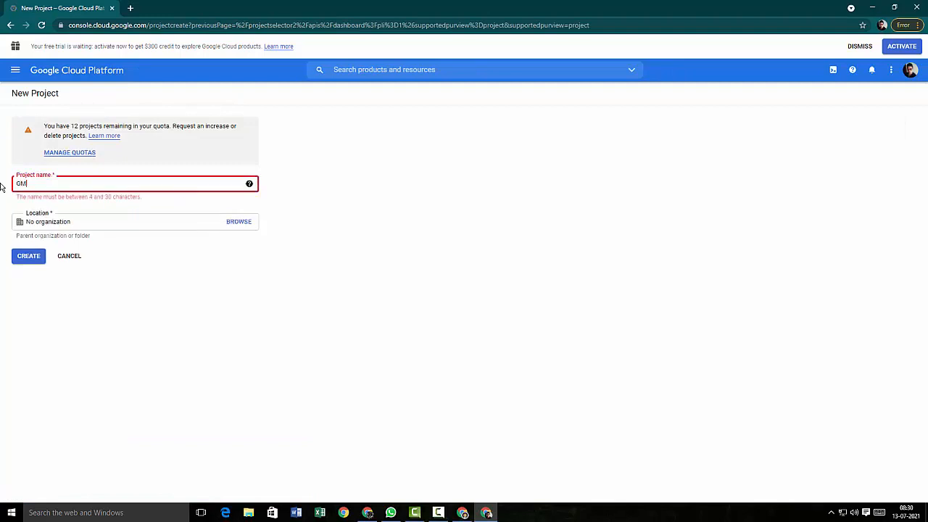
type("AIL SMT")
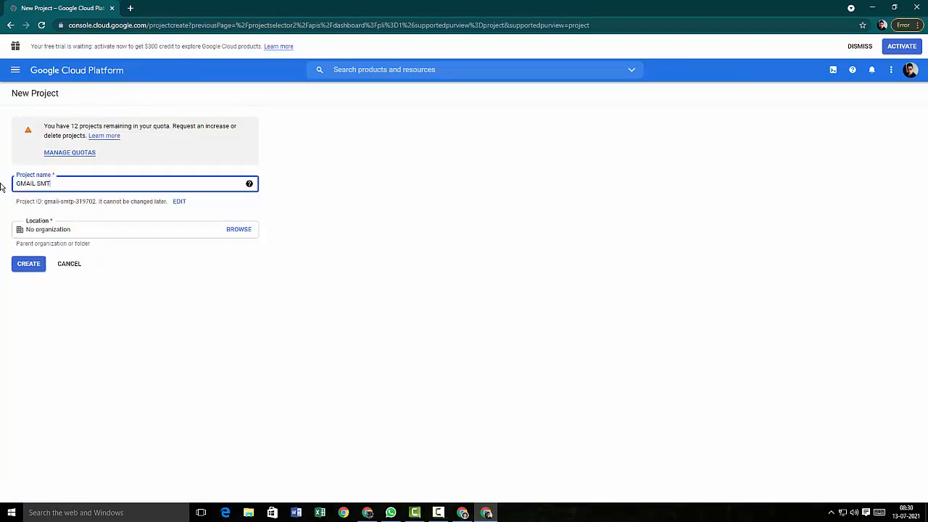
type("P")
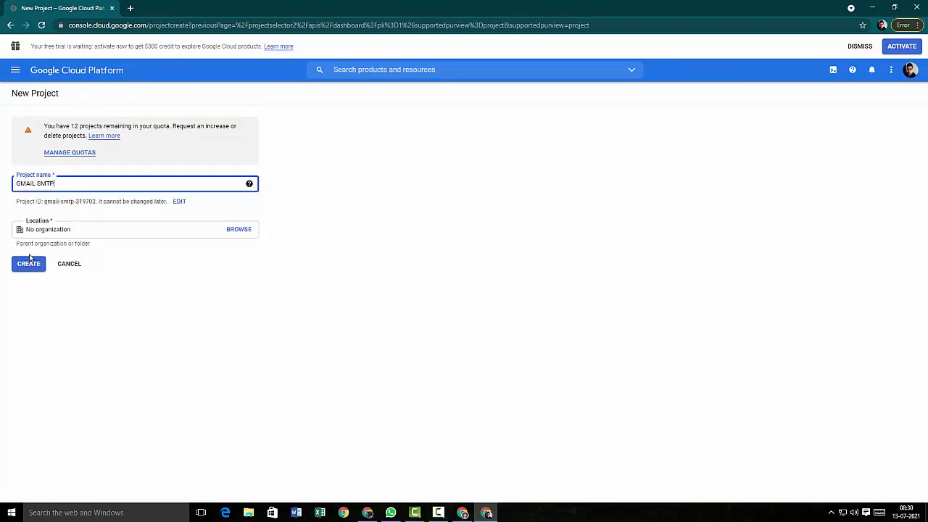
left_click(29, 264)
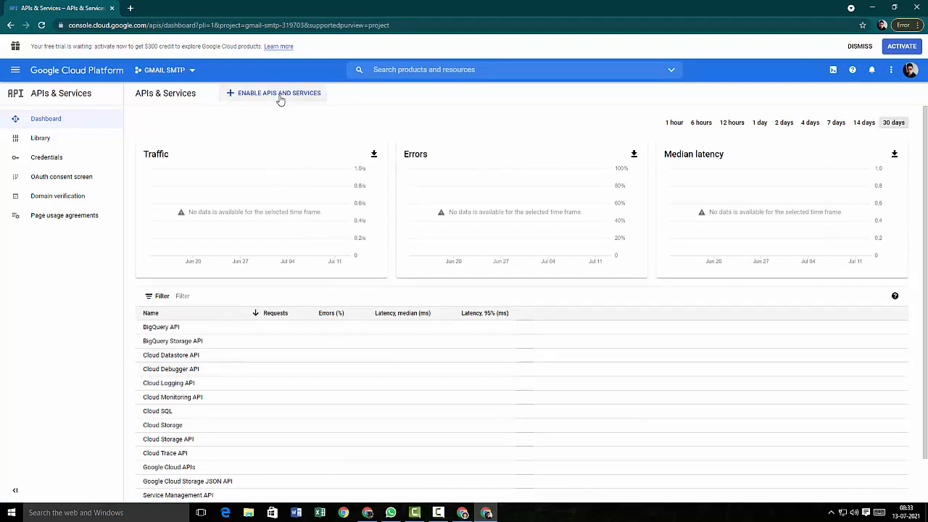
left_click(273, 93)
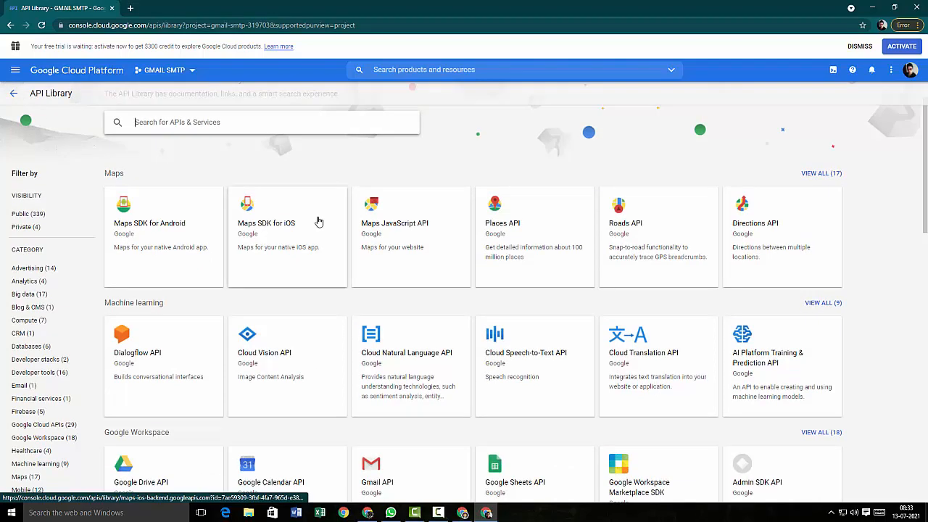
Find the Gmail API under Google Workspace and open its details
scroll("down", 3)
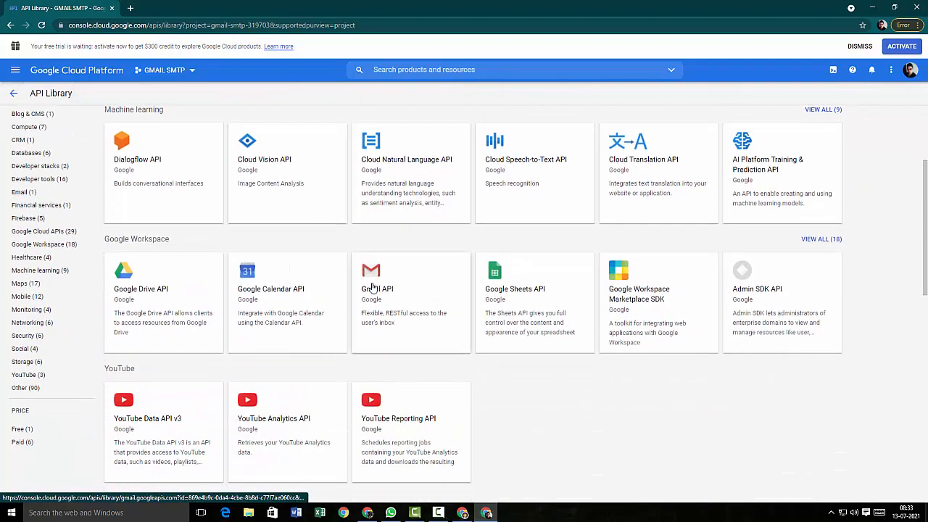
left_click(377, 288)
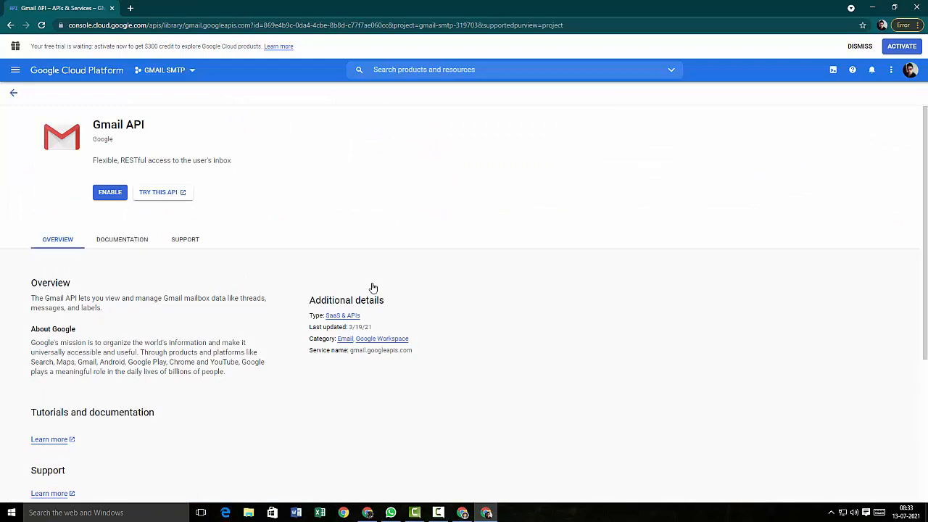
mouse_move(153, 119)
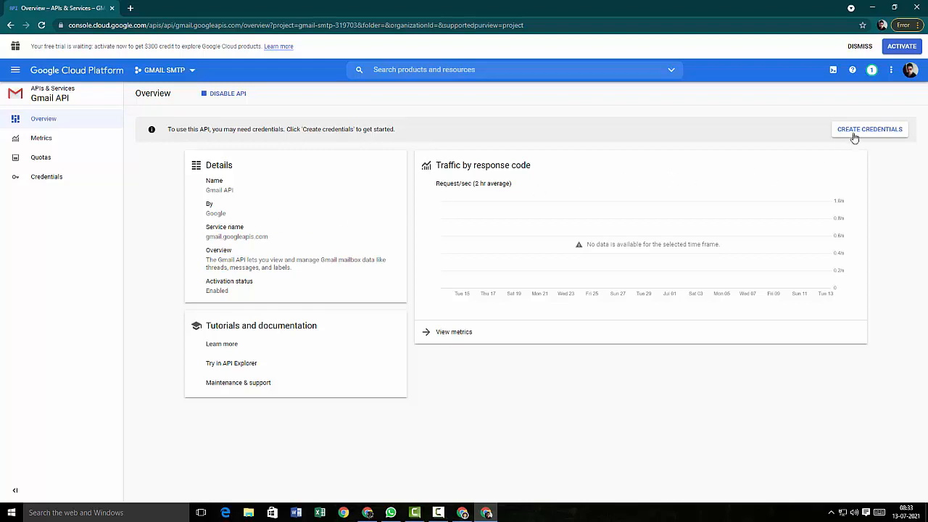
Start creating credentials and choose Gmail API as the API used
left_click(871, 129)
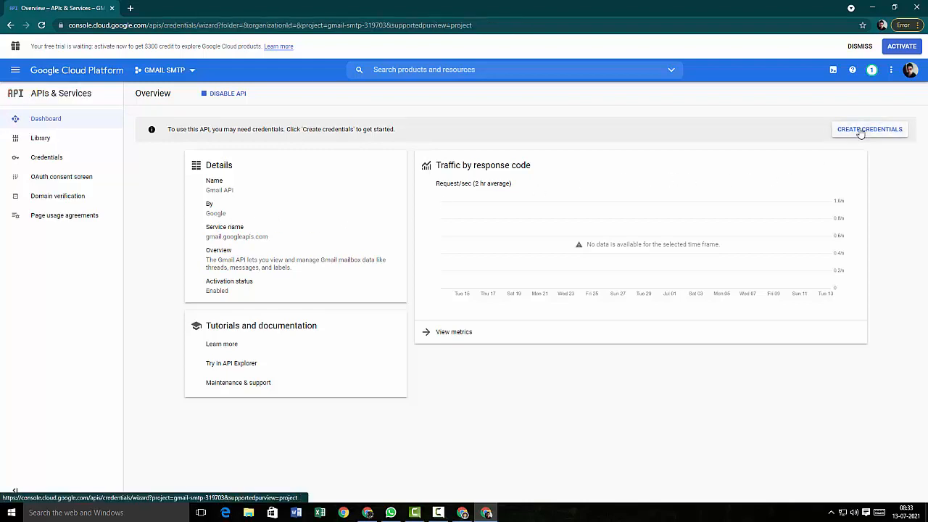
left_click(870, 130)
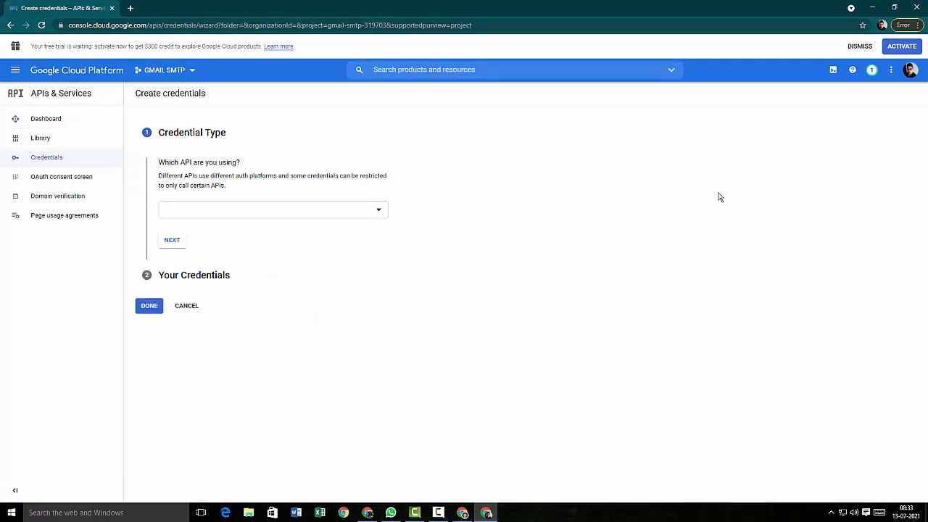
mouse_move(456, 190)
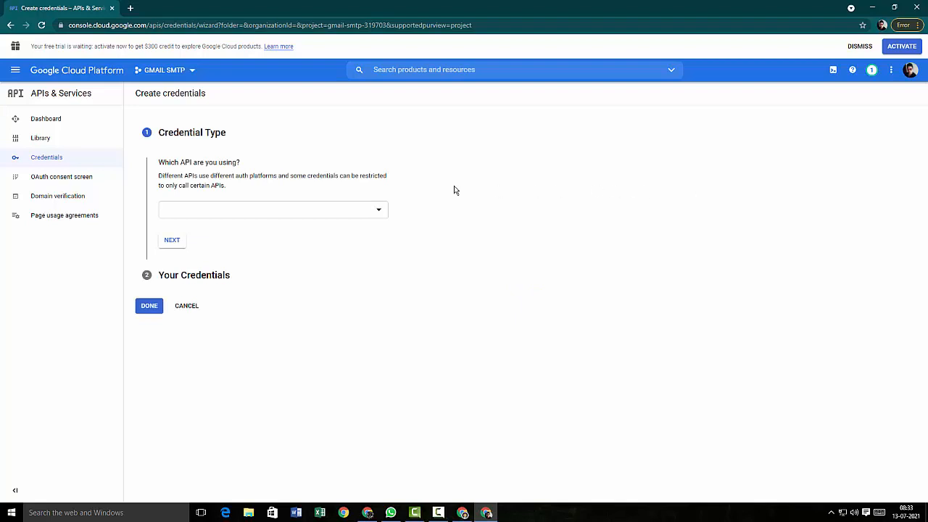
left_click(379, 209)
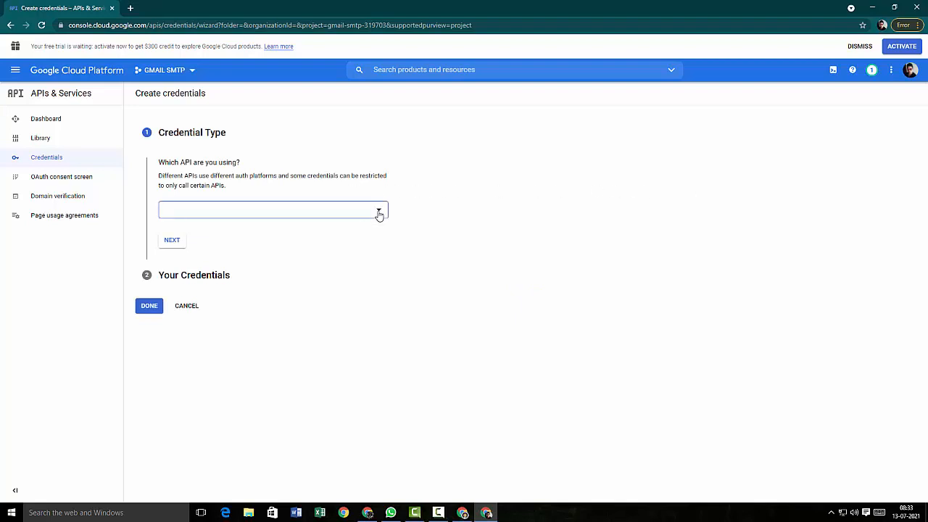
left_click(378, 212)
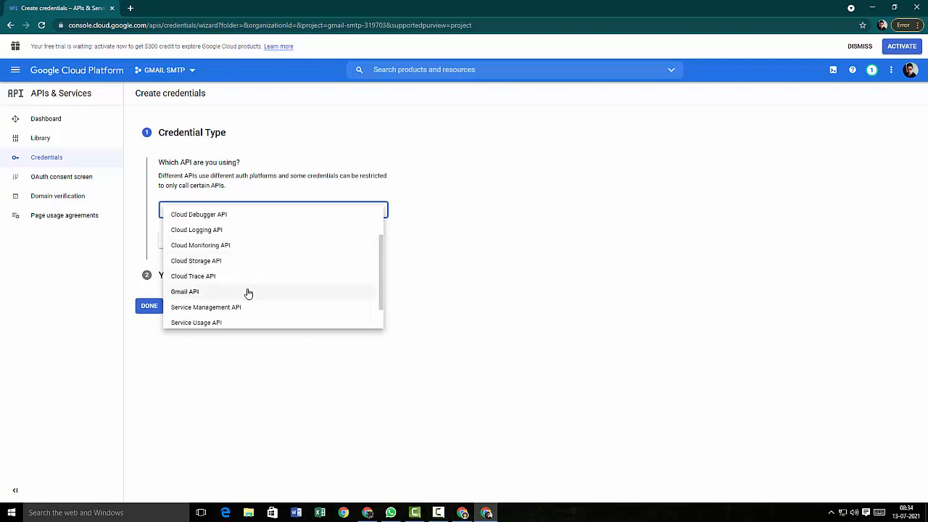
left_click(185, 290)
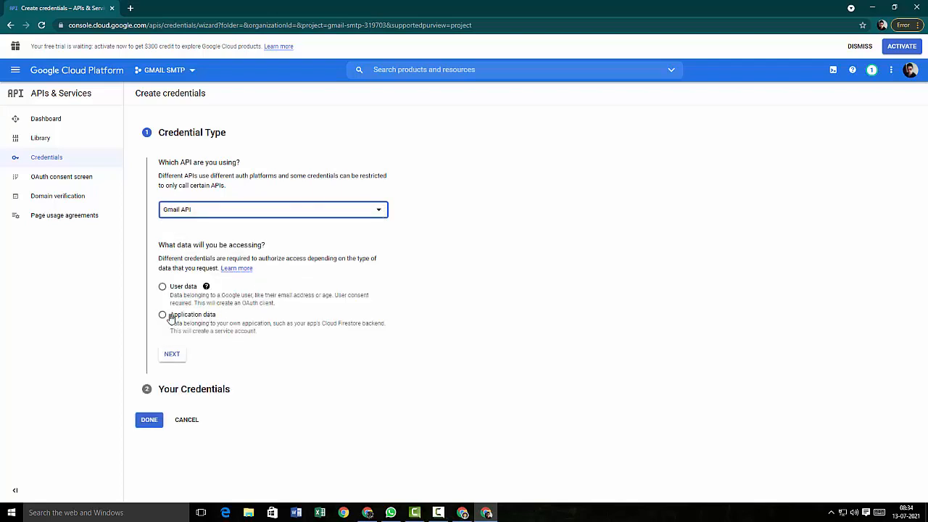
Select User data as the data accessed and continue to the next step
left_click(163, 287)
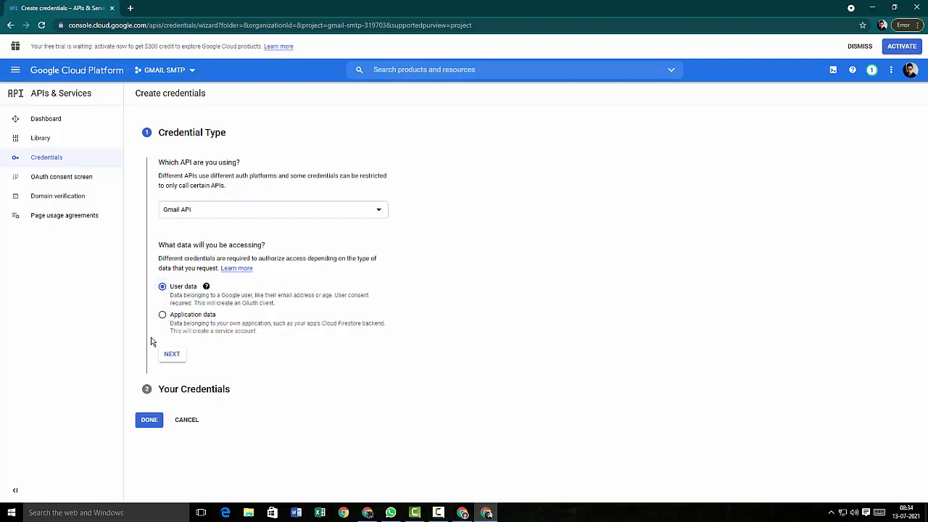
mouse_move(138, 401)
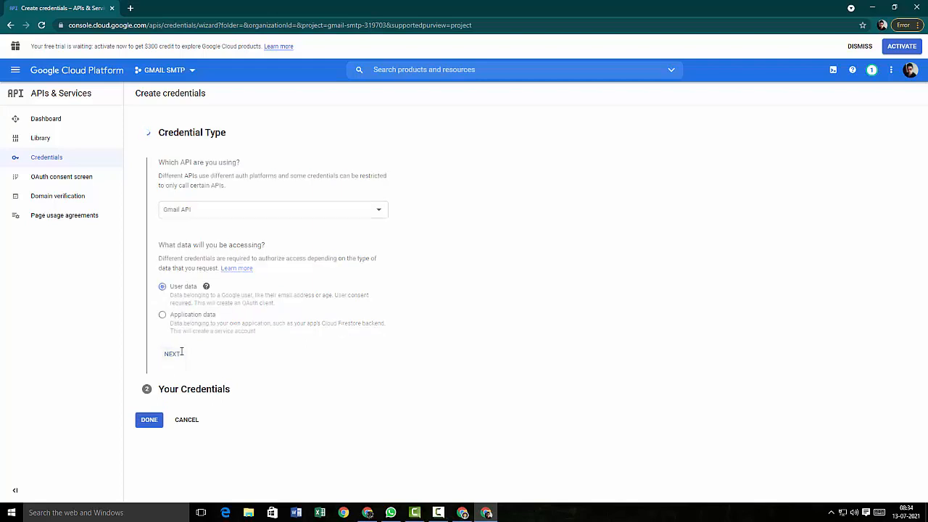
left_click(173, 354)
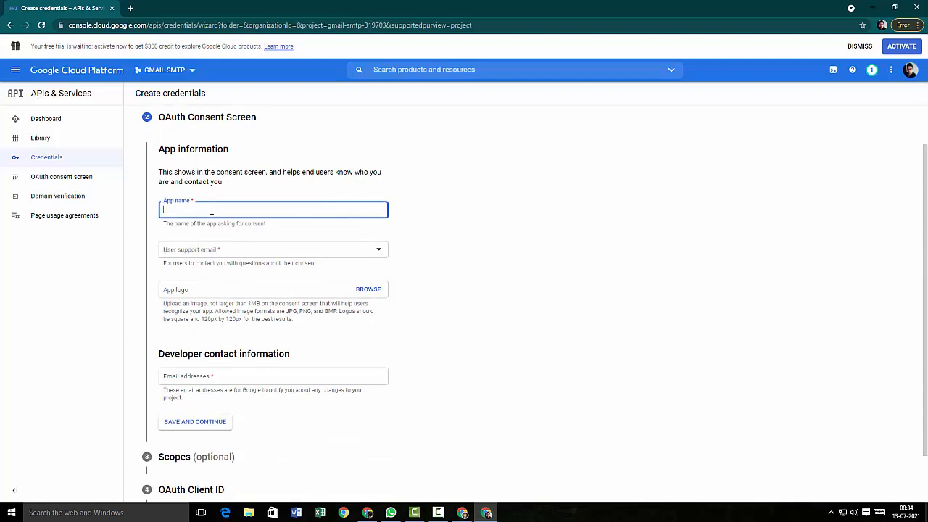
Name the app GMAIL SMTP and choose the user support email address
type("GMAIL")
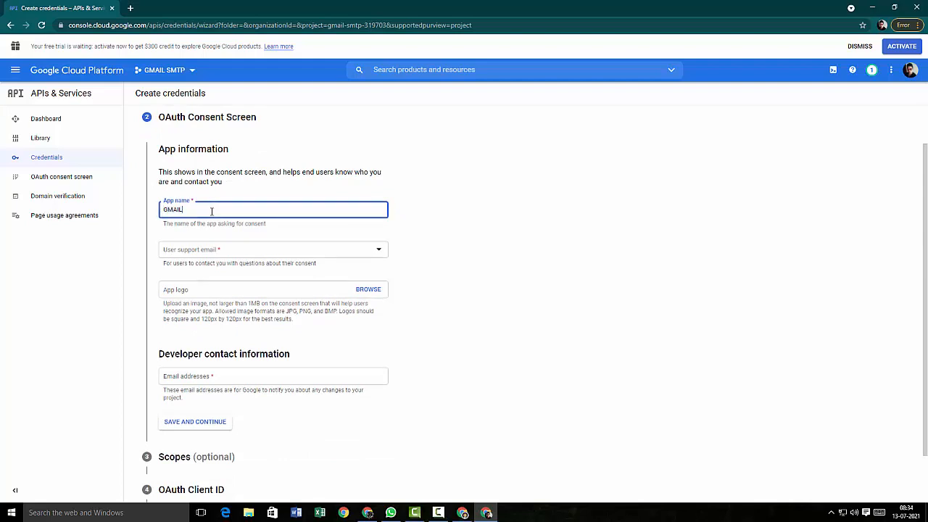
type("SMTP")
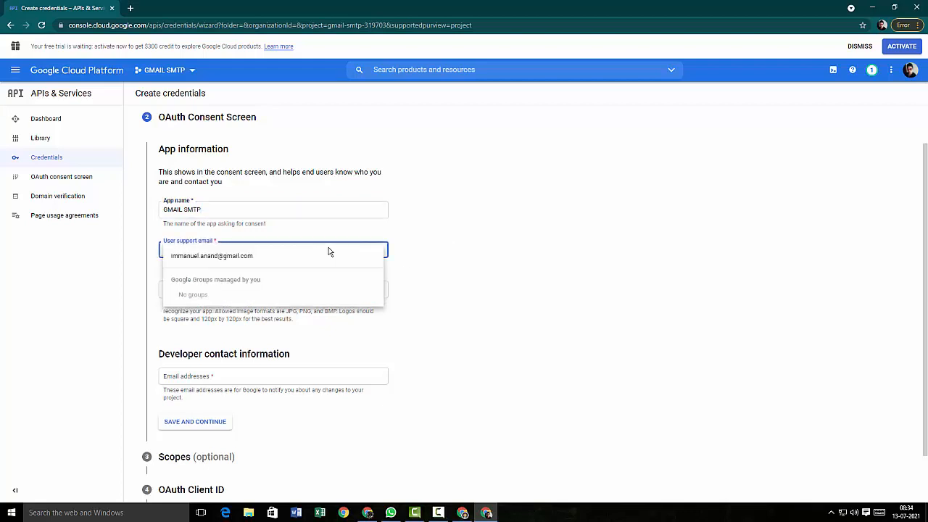
left_click(212, 255)
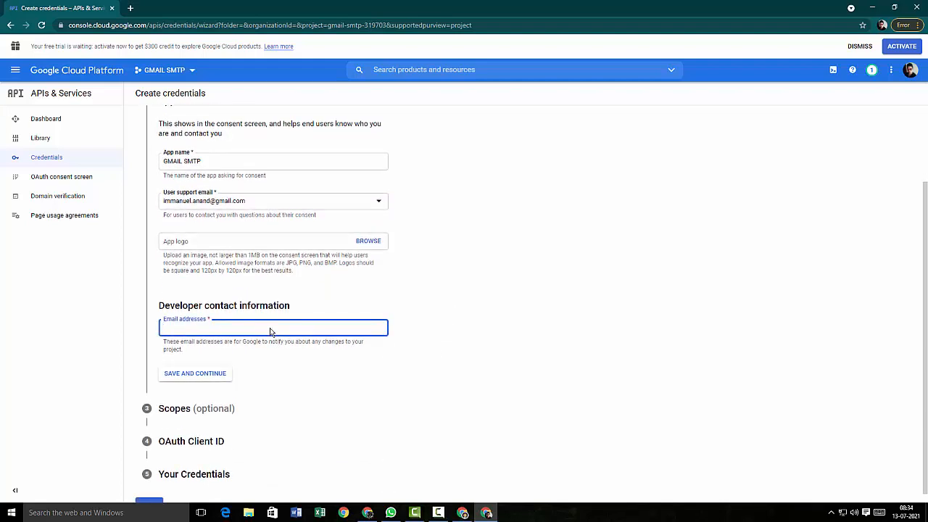
Enter the developer contact email address, correcting a mistyped start
type("IM")
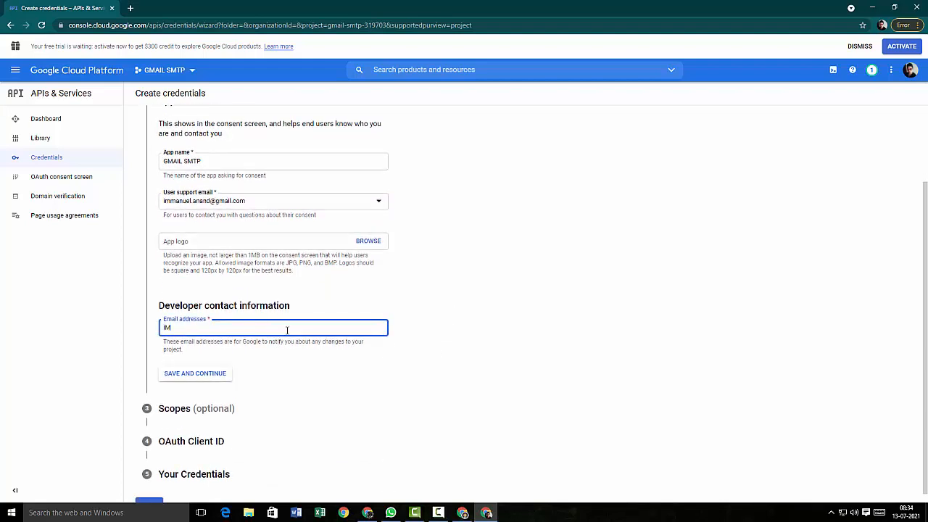
key("Backspace")
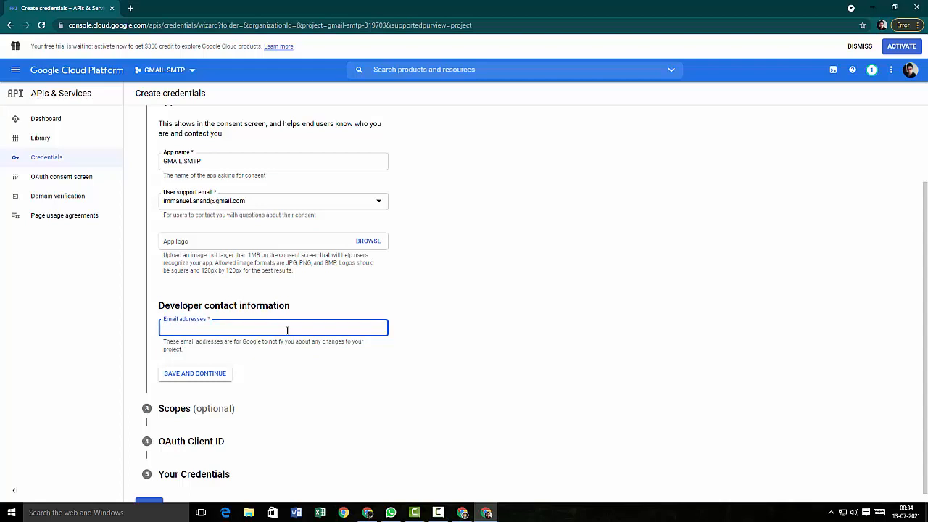
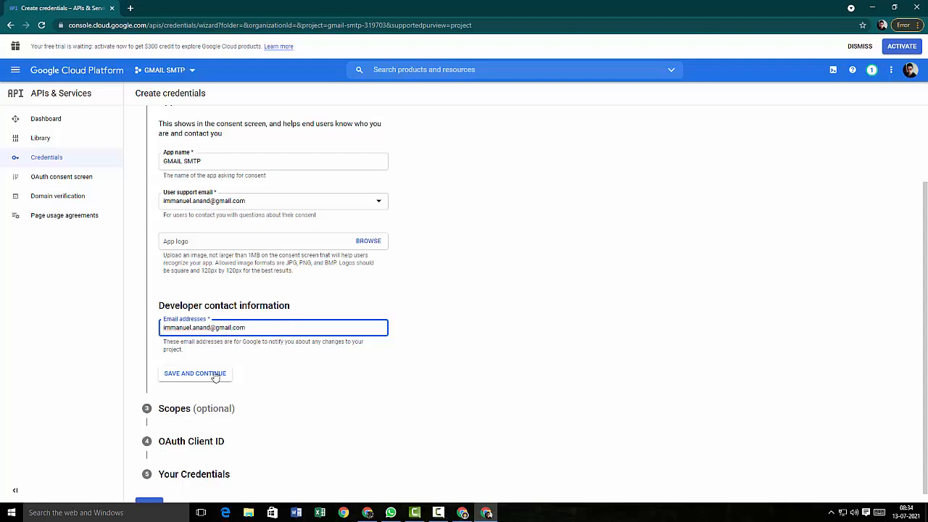
Save the consent screen details and continue past Scopes without adding any
left_click(194, 373)
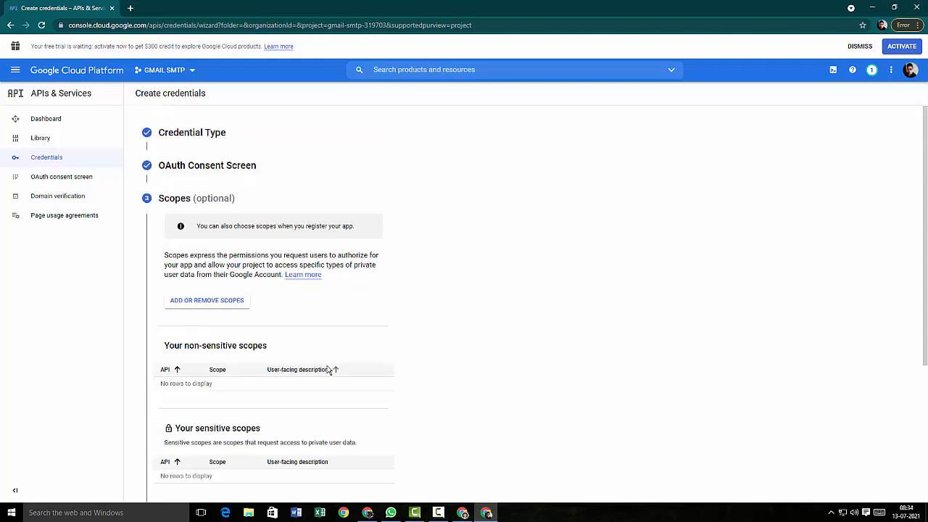
scroll("down", 3)
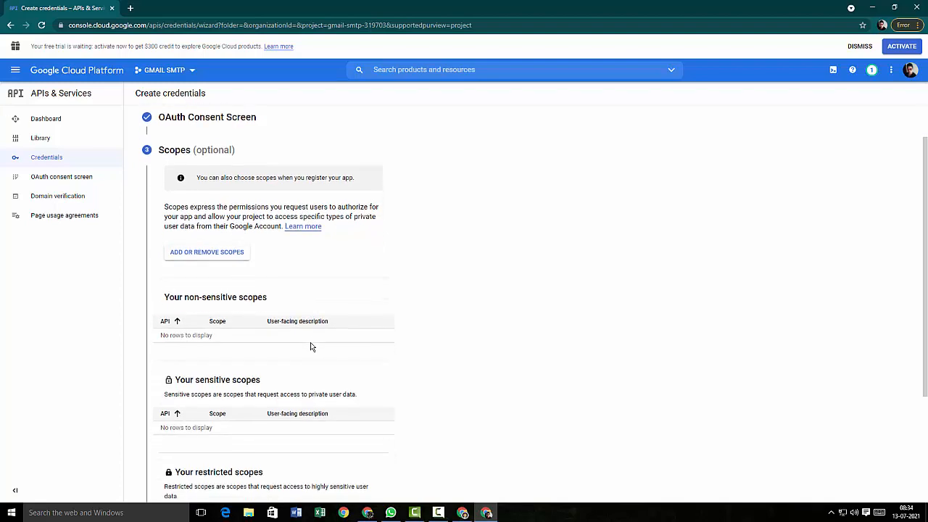
scroll("down", 3)
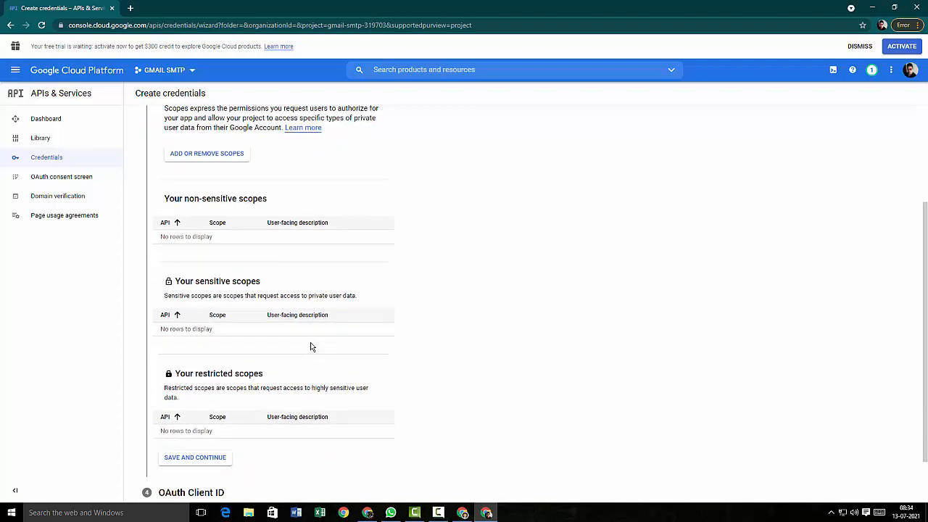
scroll("down", 3)
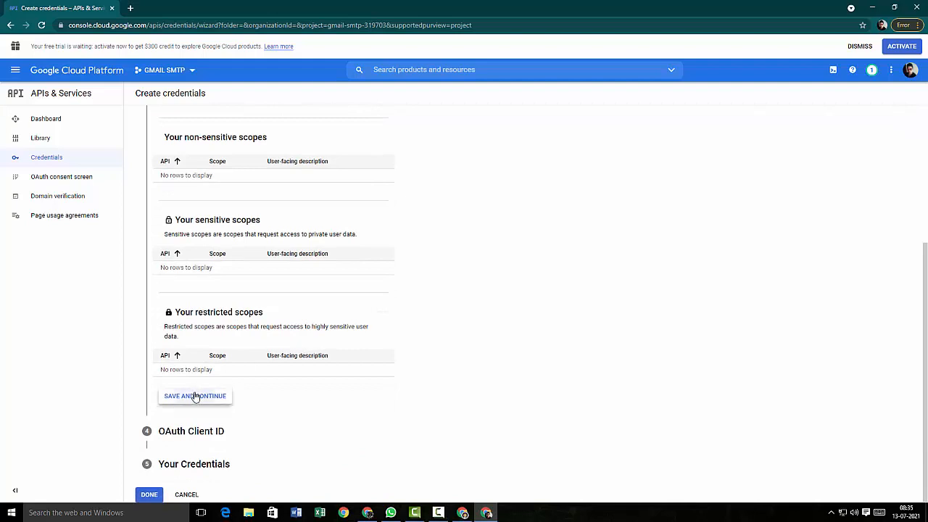
left_click(195, 396)
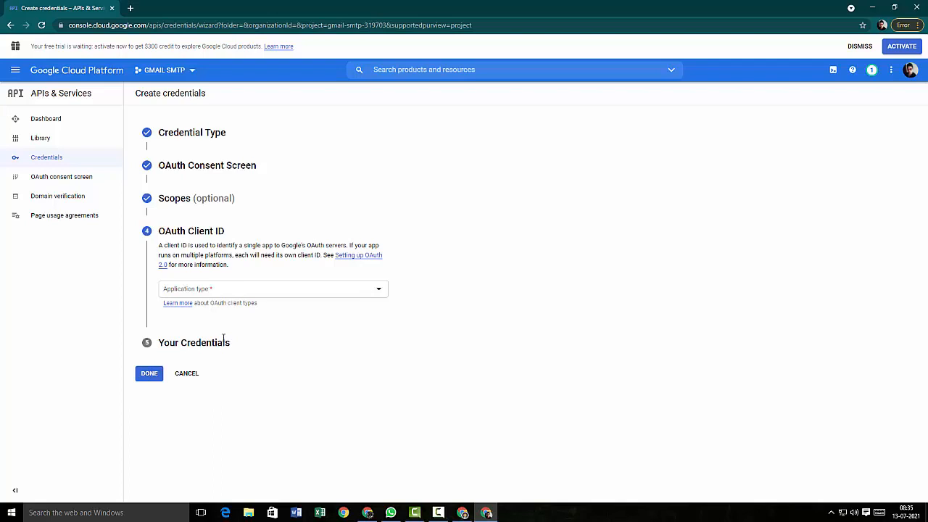
Set the client type to Web application and replace the default name with GMAIL SMTP
left_click(273, 289)
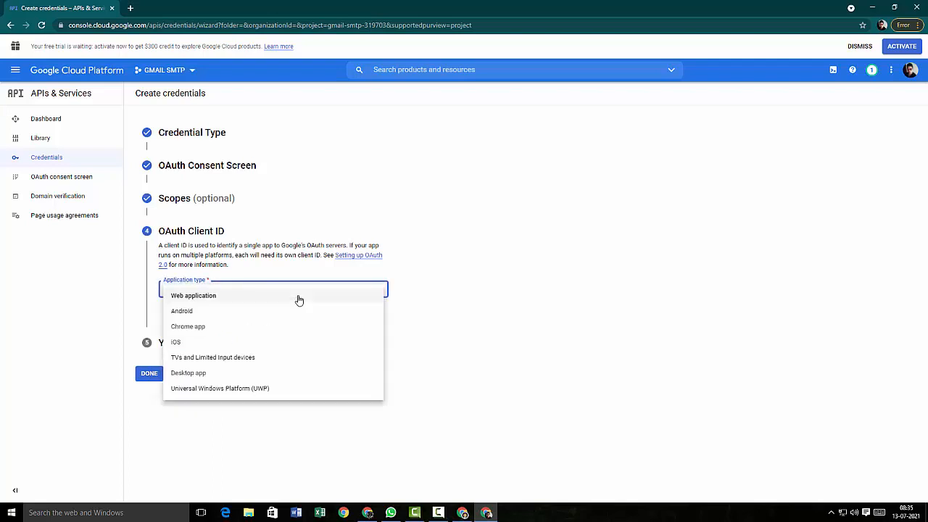
mouse_move(286, 313)
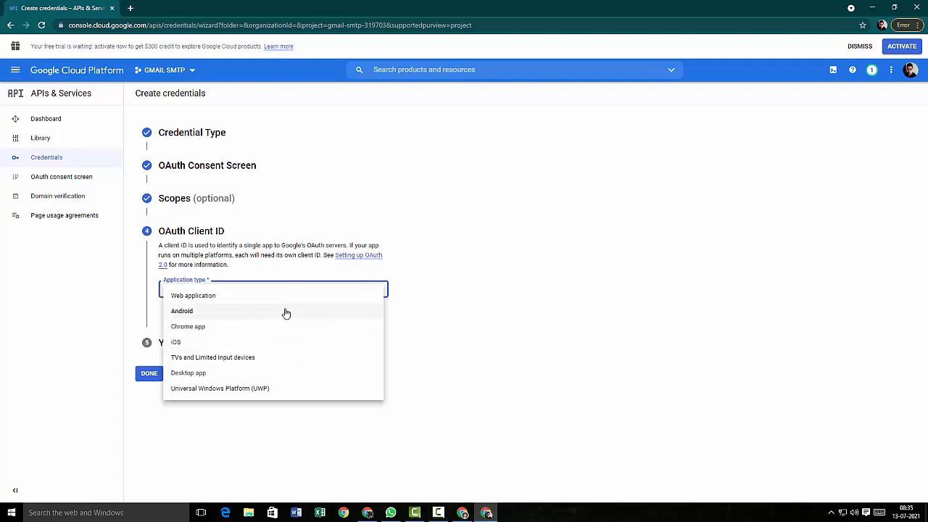
left_click(193, 296)
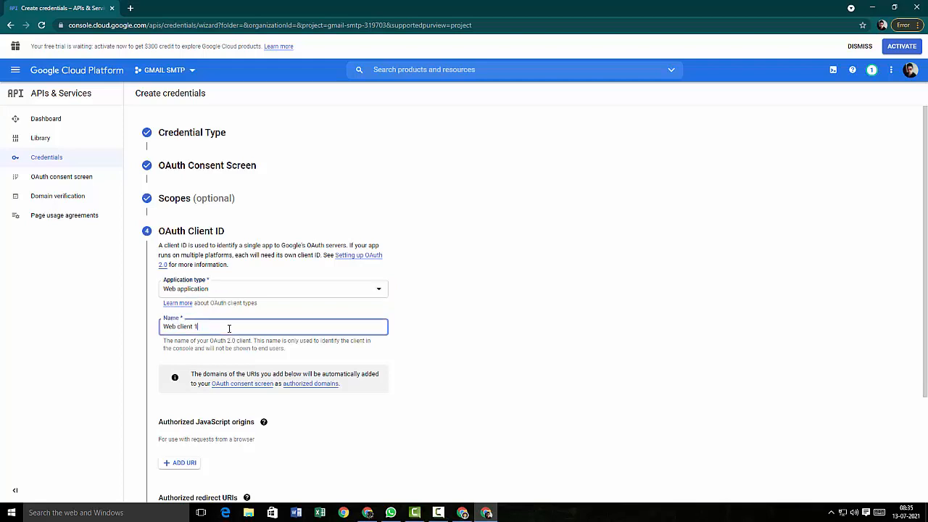
triple_click(229, 327)
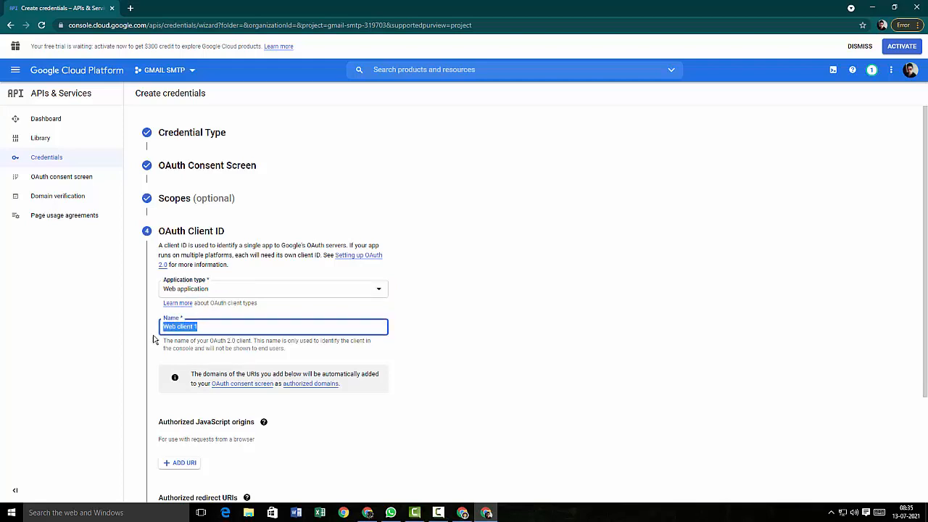
type("gmail")
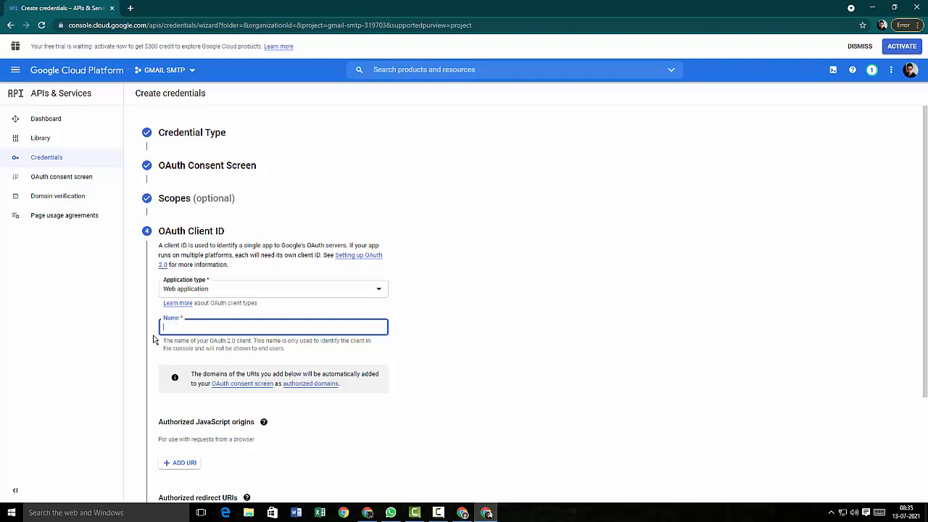
type("GMAIL")
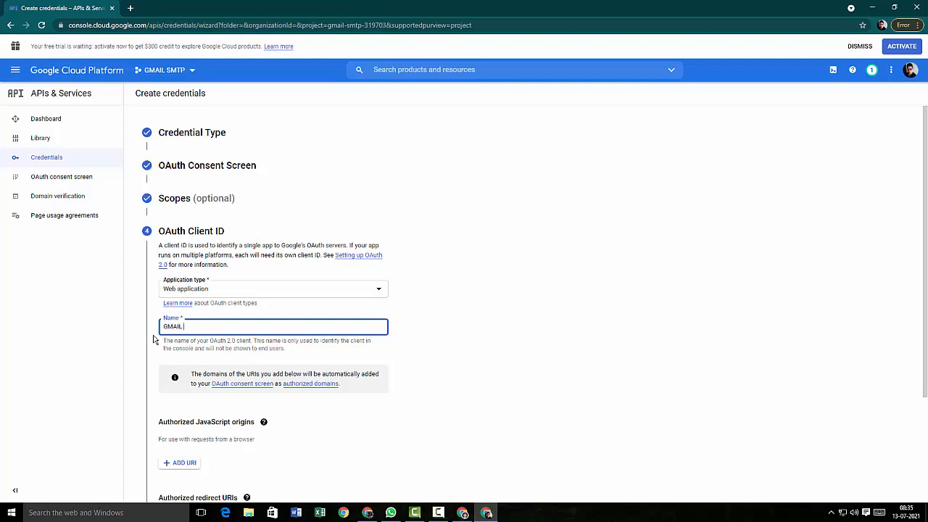
type("SMTP")
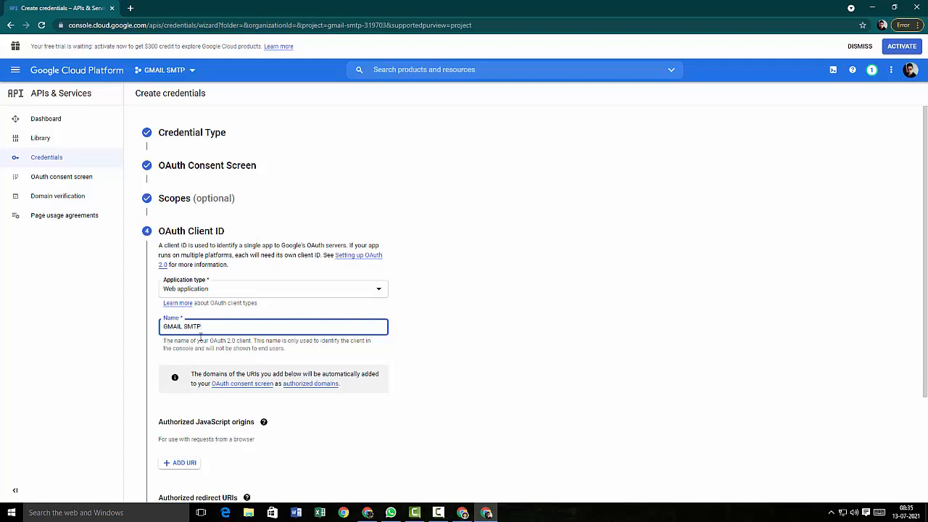
scroll("down", 3)
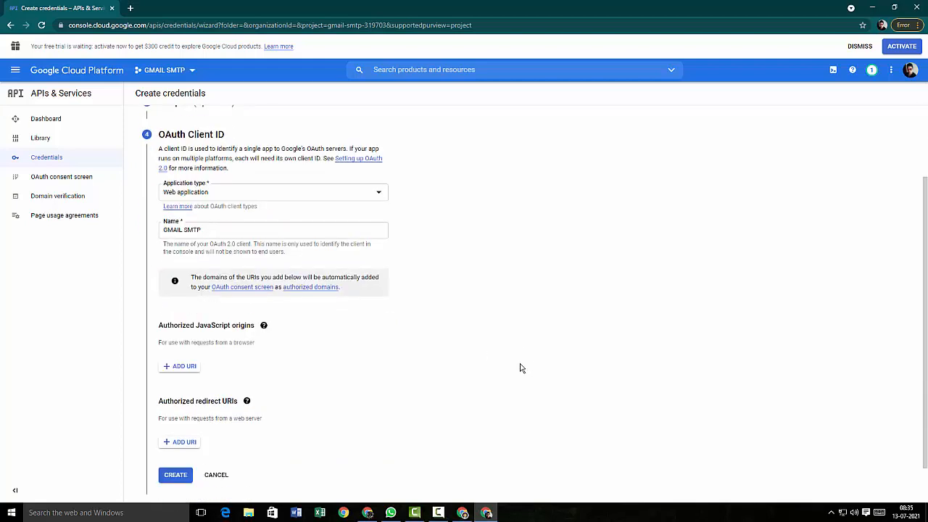
mouse_move(316, 374)
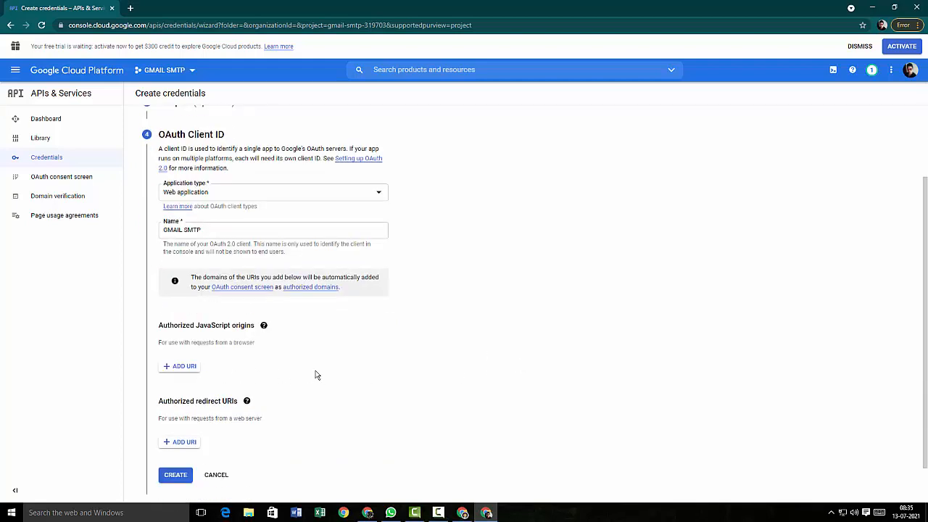
left_click(180, 365)
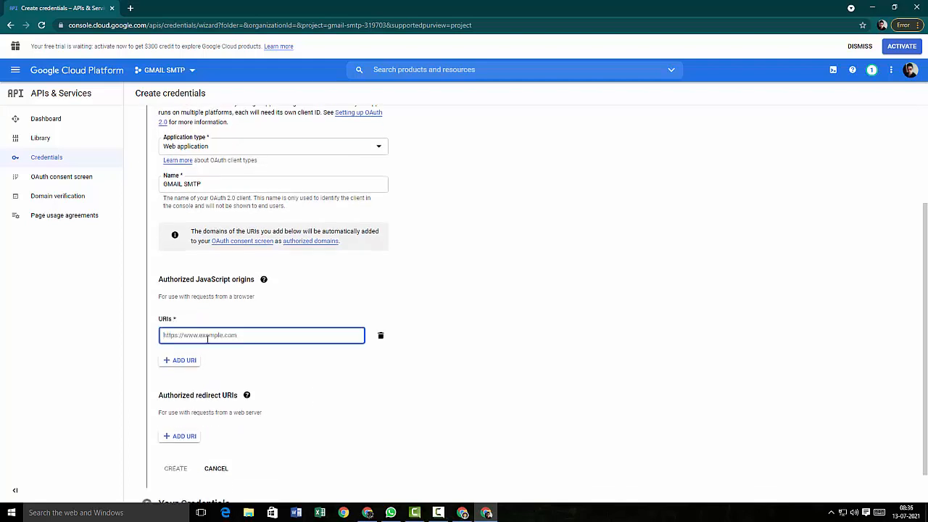
type("https://")
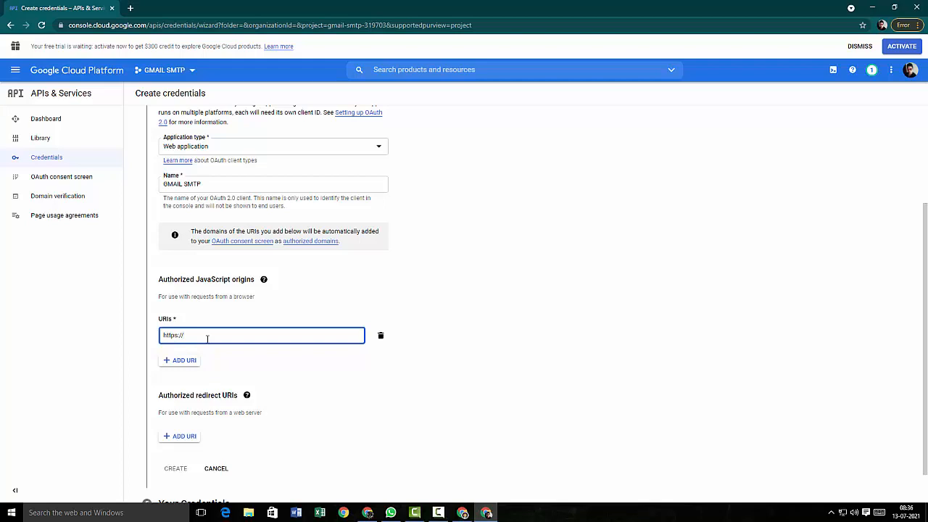
type("www.")
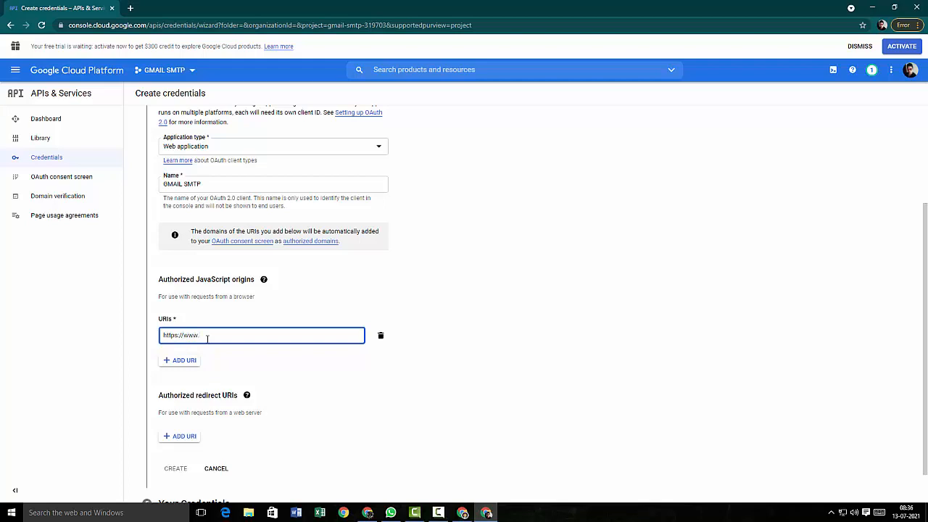
type("clients")
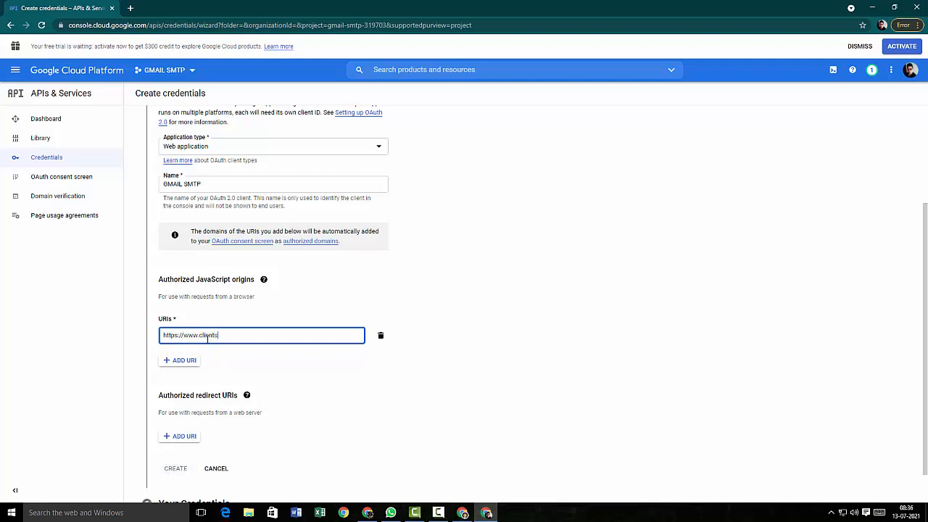
type("depot.co")
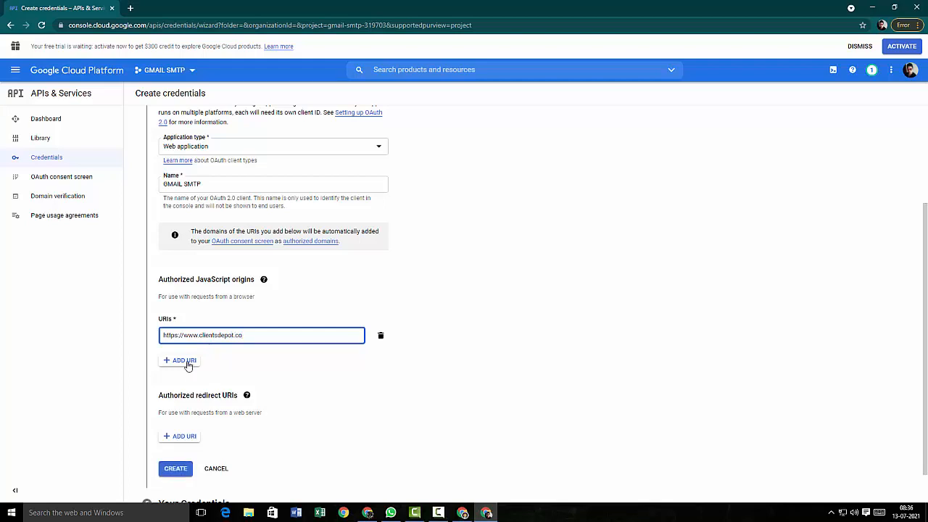
mouse_move(284, 394)
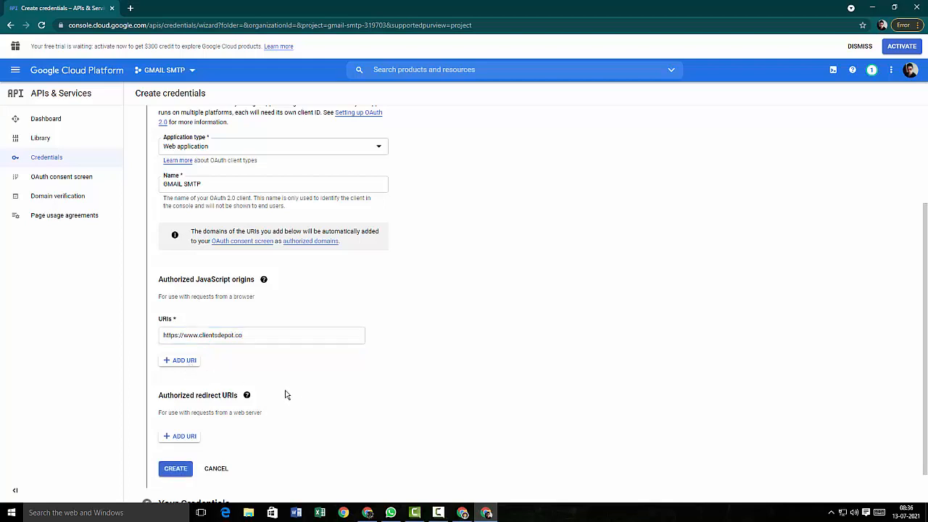
mouse_move(308, 399)
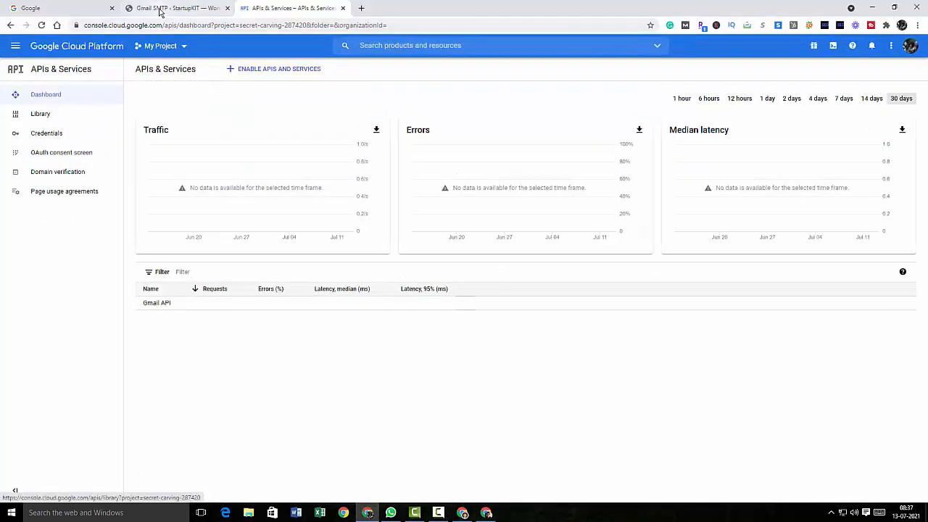
Add the WordPress plugin's redirect URI and create the OAuth web client
left_click(175, 8)
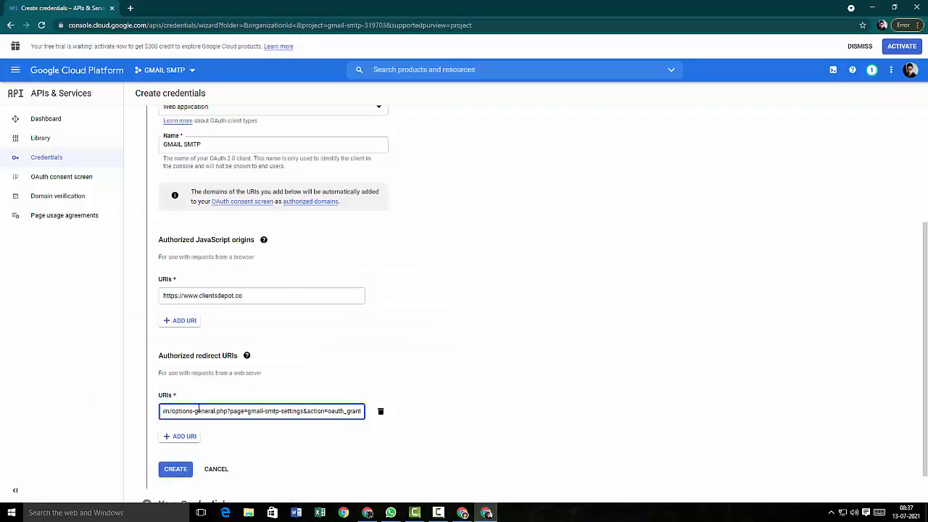
scroll("down", 3)
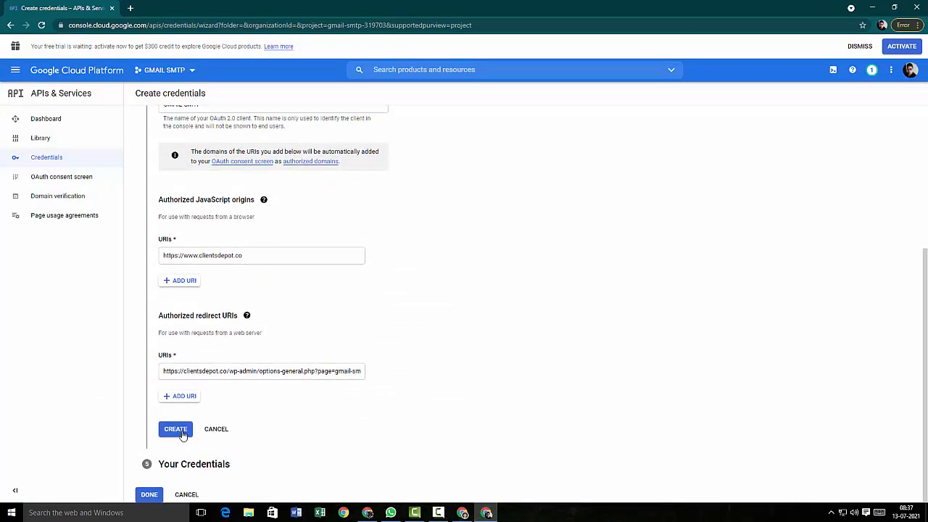
left_click(175, 429)
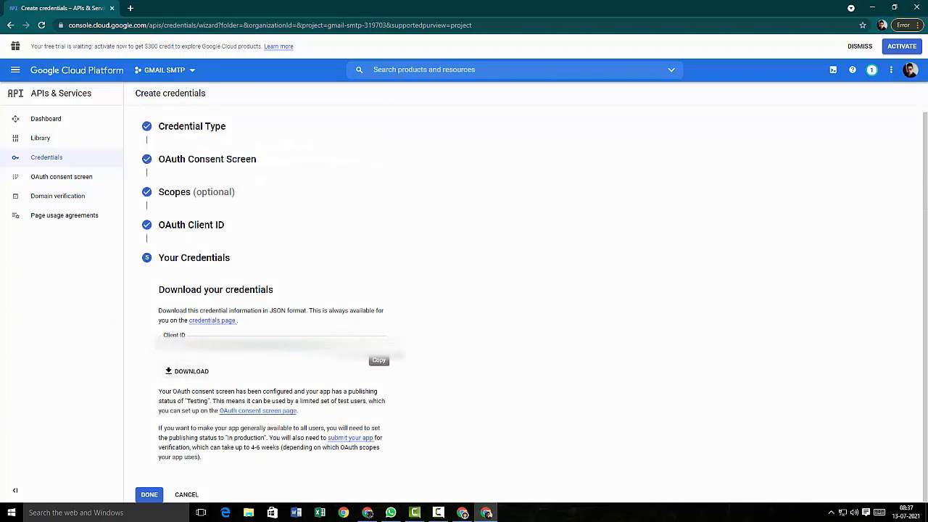
Copy the client ID, download the credentials JSON and finish the wizard
left_click(378, 359)
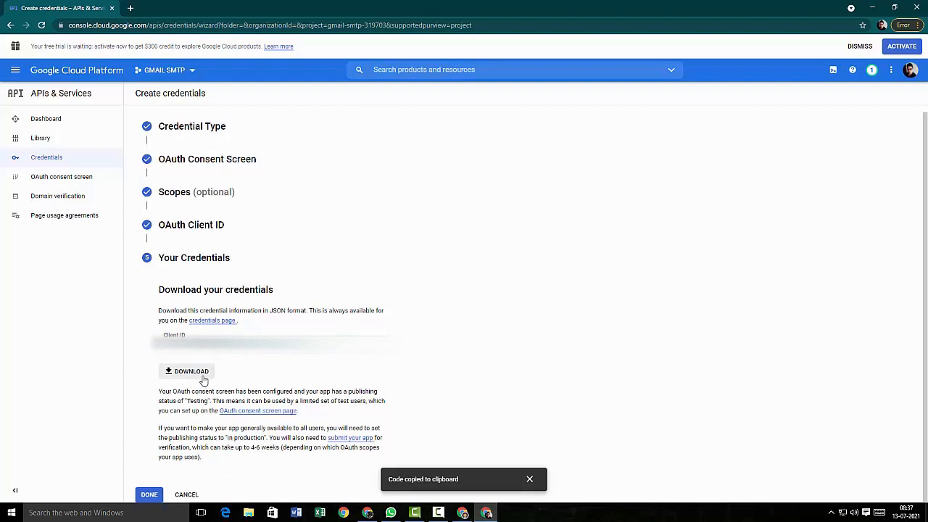
left_click(186, 371)
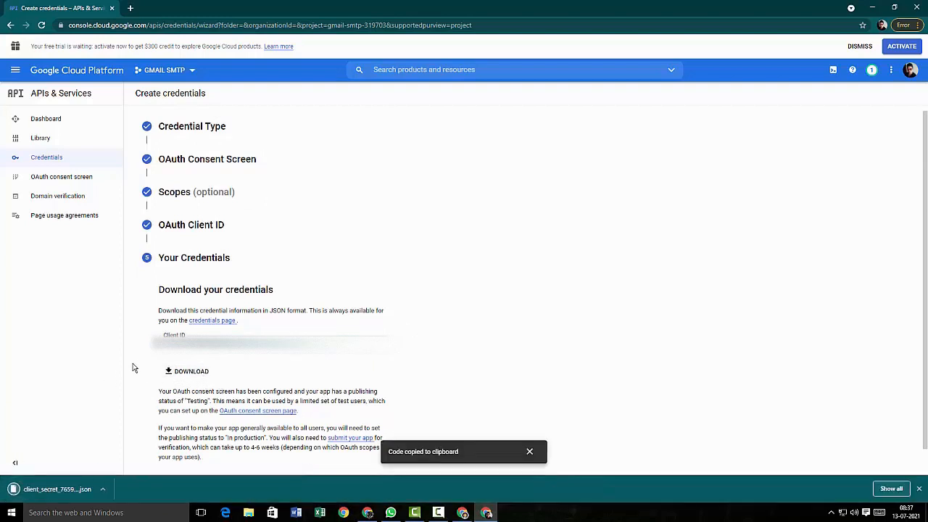
scroll("down", 3)
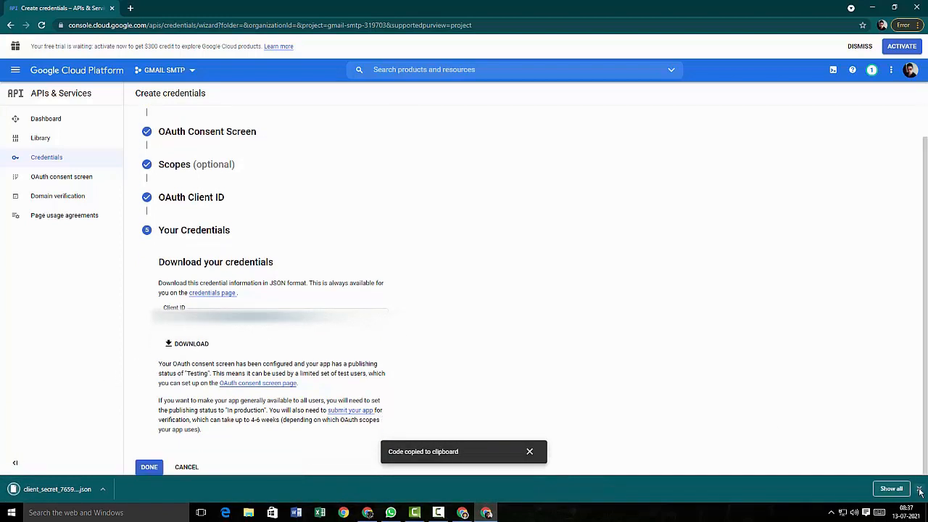
scroll("up", 3)
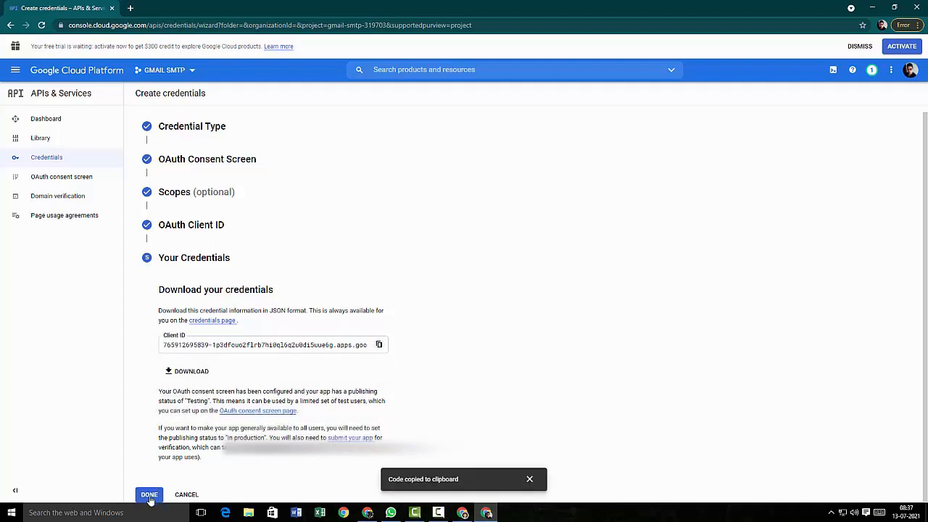
left_click(148, 495)
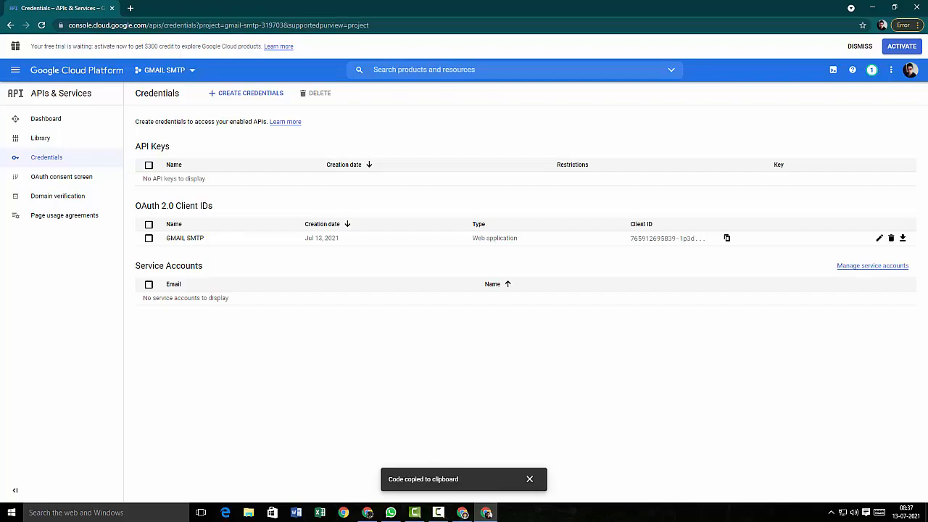
Copy the GMAIL SMTP credential and return to the plugin's settings tab in WordPress
left_click(174, 8)
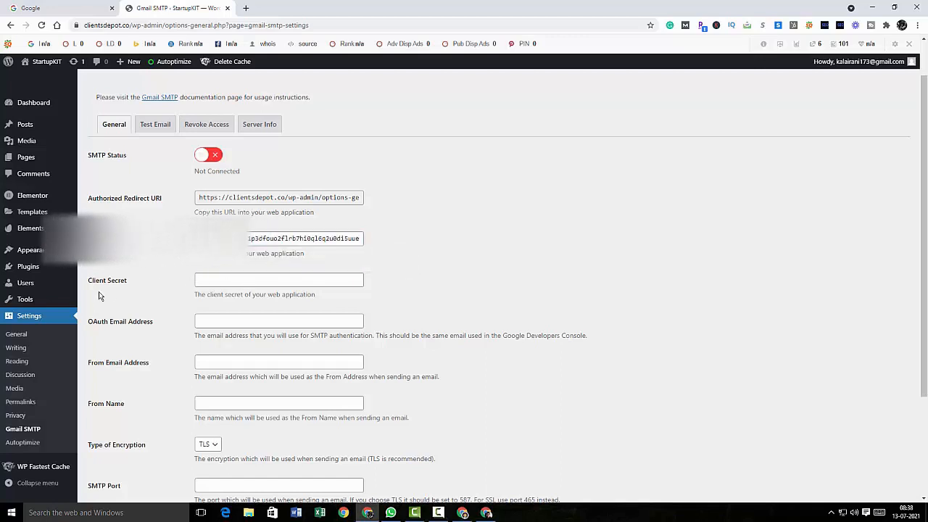
mouse_move(158, 310)
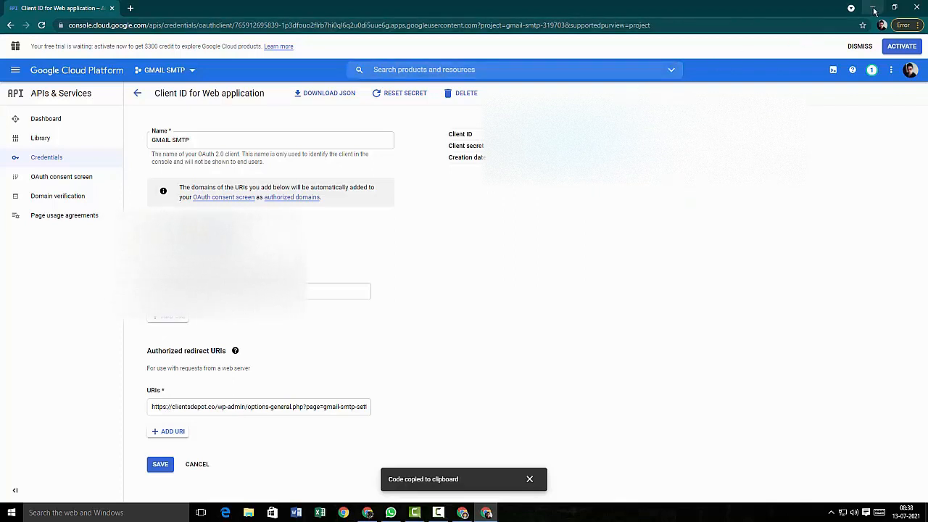
left_click(174, 9)
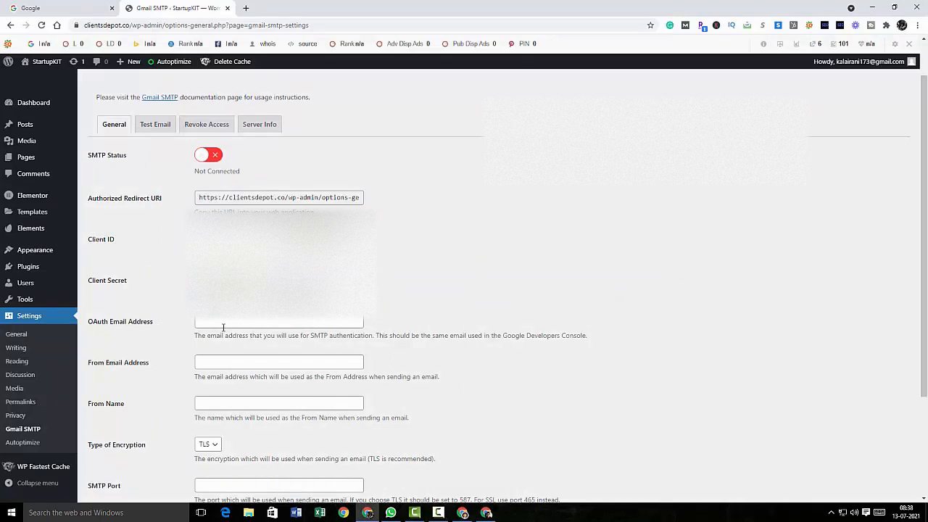
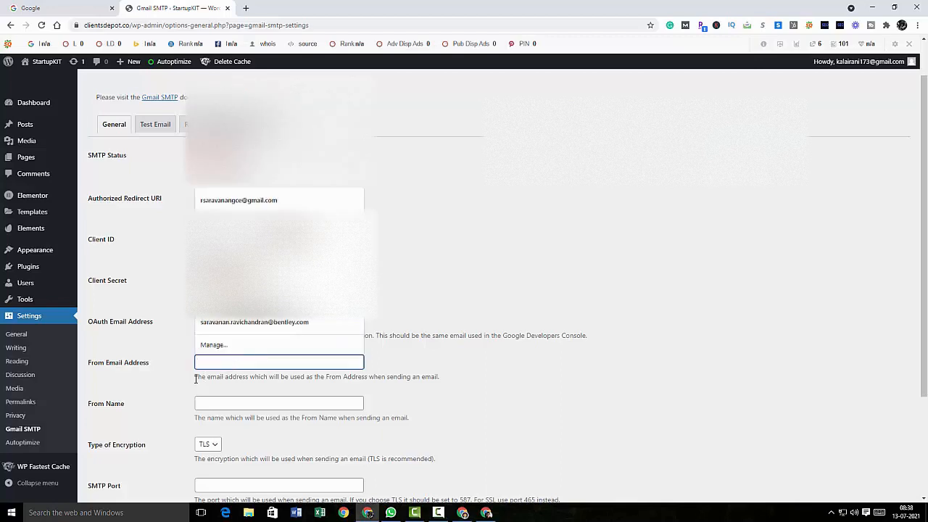
scroll("down", 3)
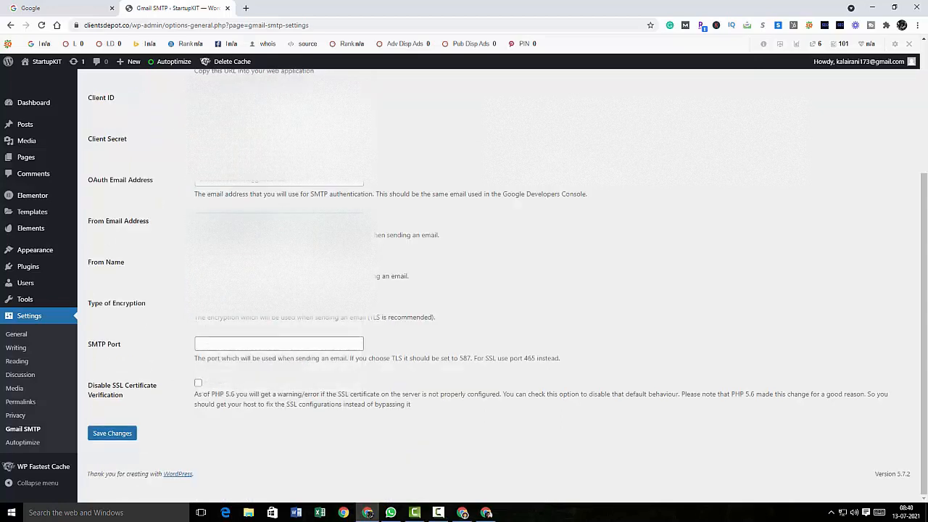
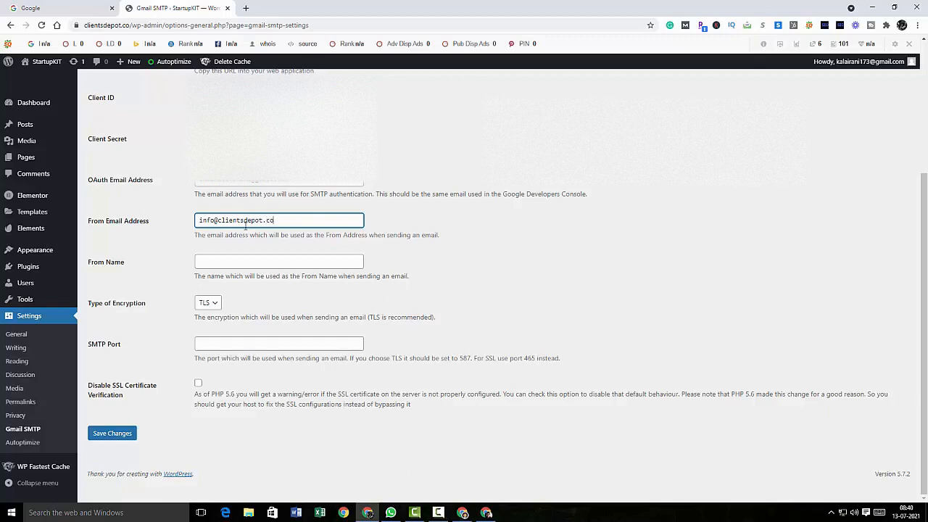
Set From Name to Support and SMTP port to 587
left_click(279, 261)
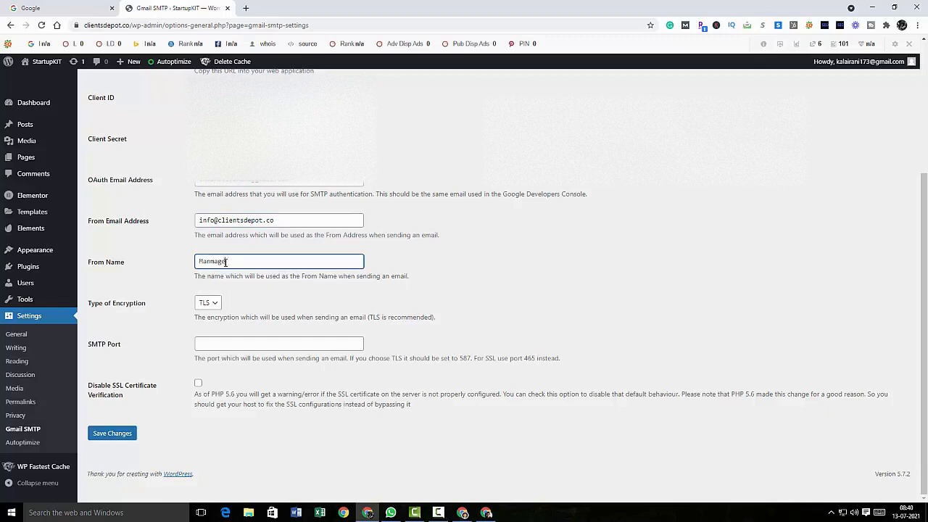
key("ctrl+a")
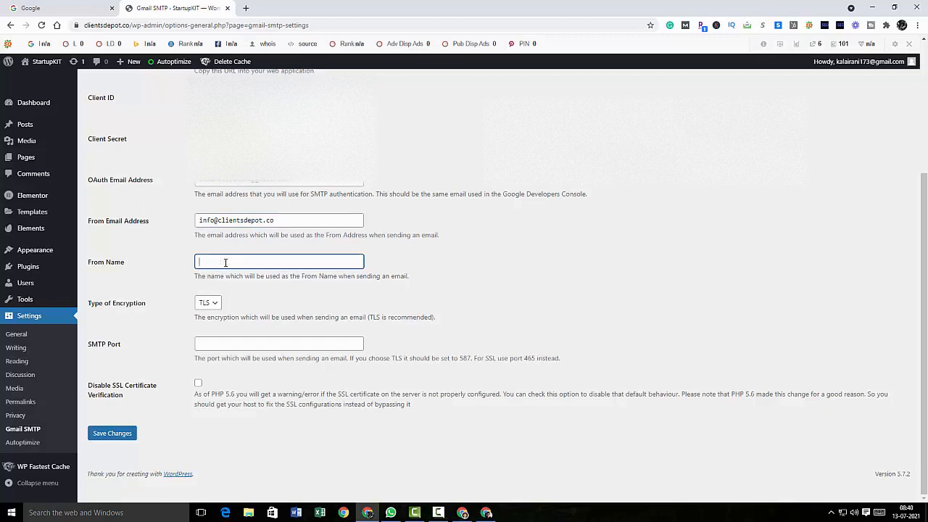
type("Support")
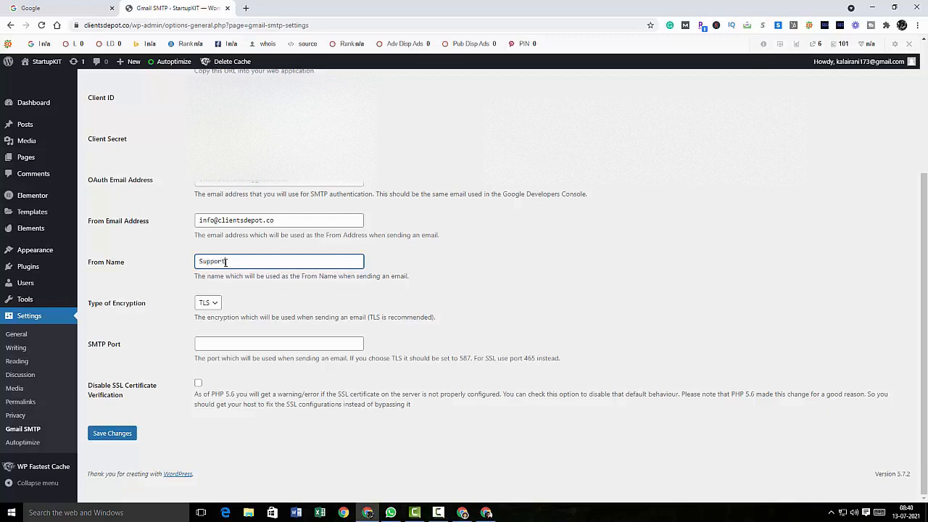
mouse_move(169, 293)
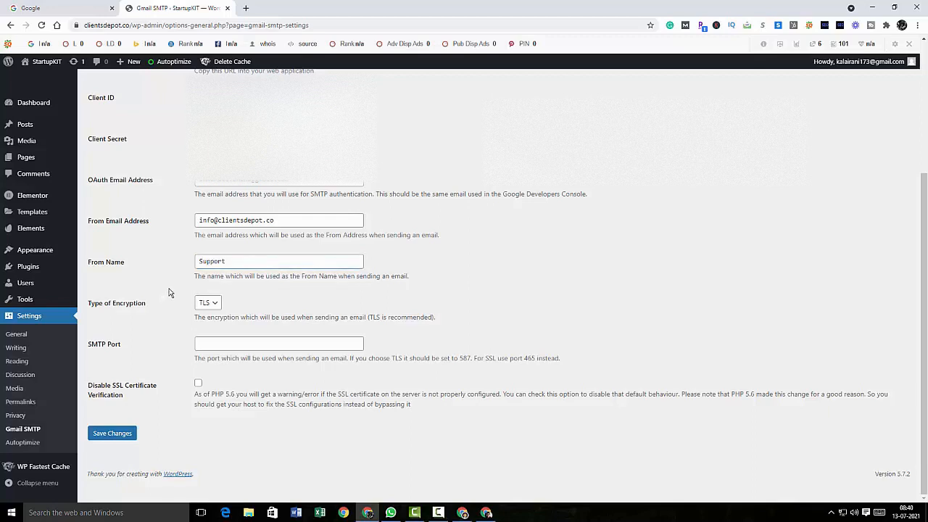
mouse_move(163, 309)
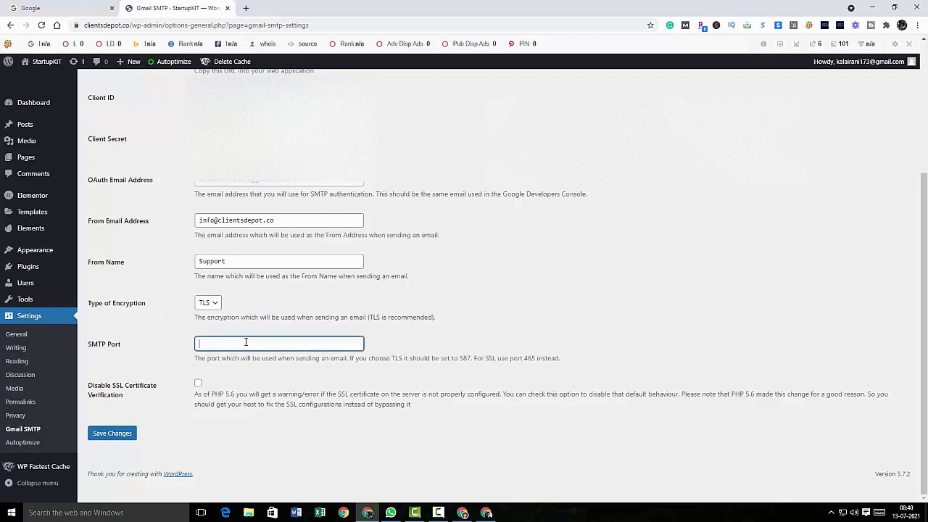
type("587")
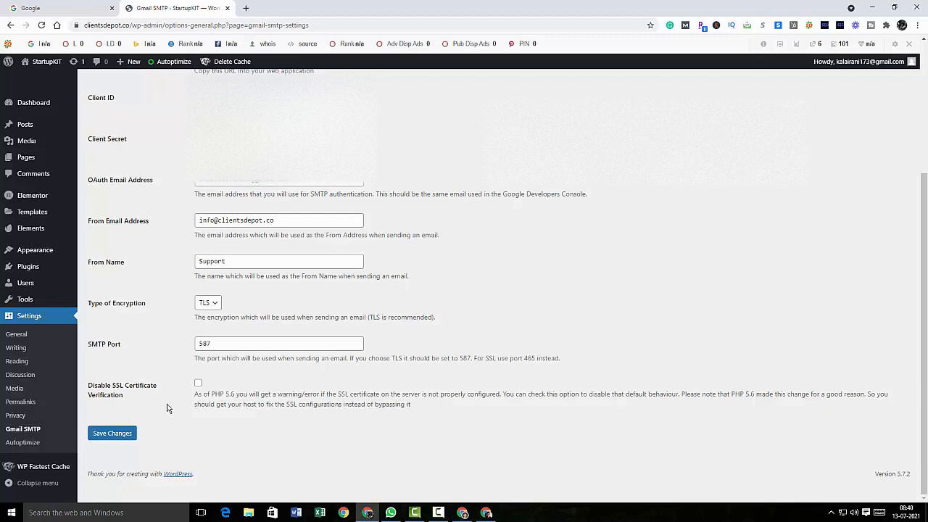
mouse_move(160, 406)
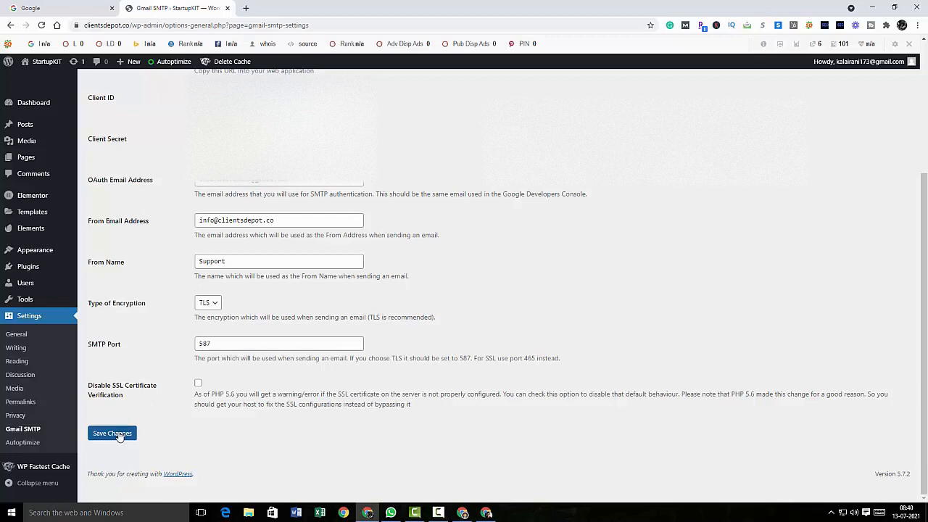
Save the Gmail SMTP plugin settings
left_click(112, 432)
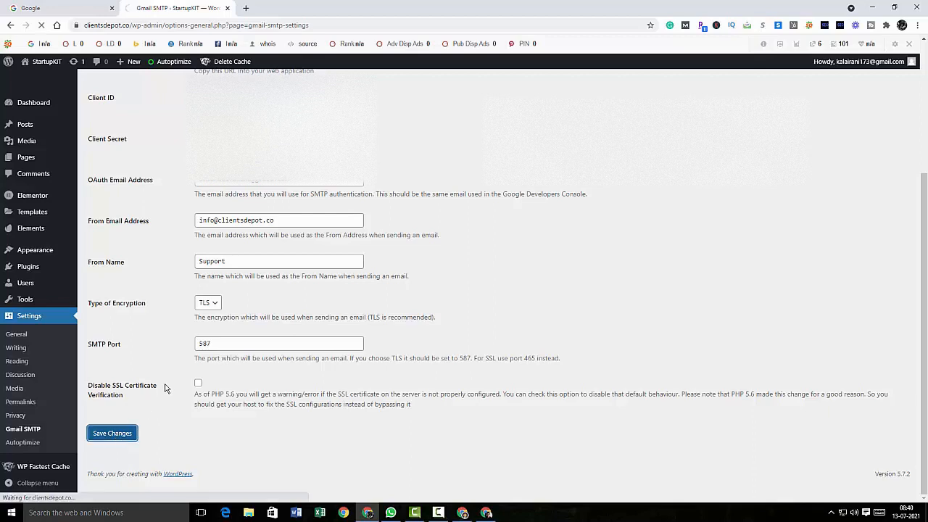
left_click(112, 433)
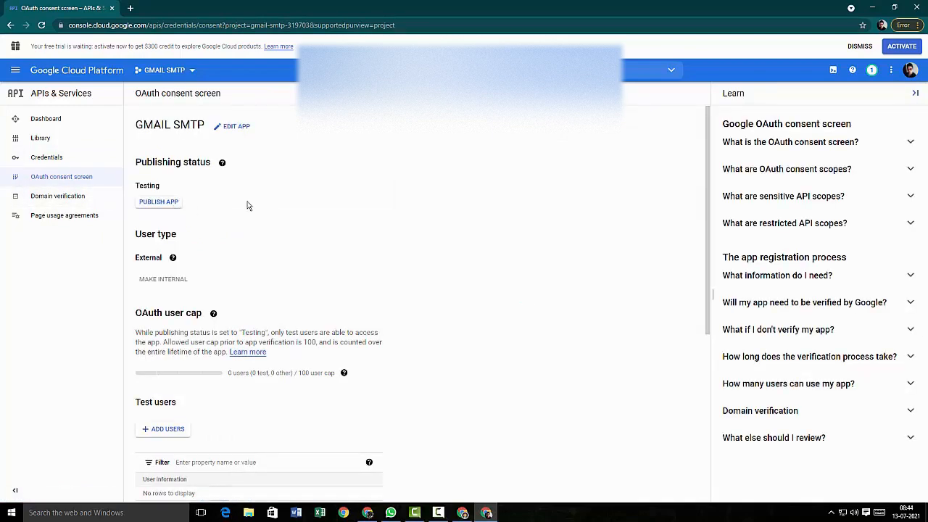
Publish the GMAIL SMTP app to production and return to the site tab
left_click(158, 202)
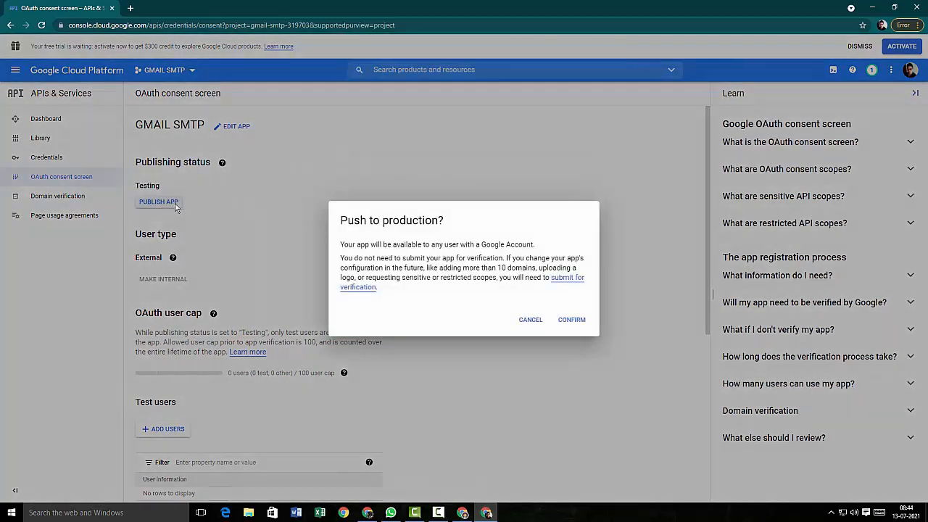
mouse_move(571, 321)
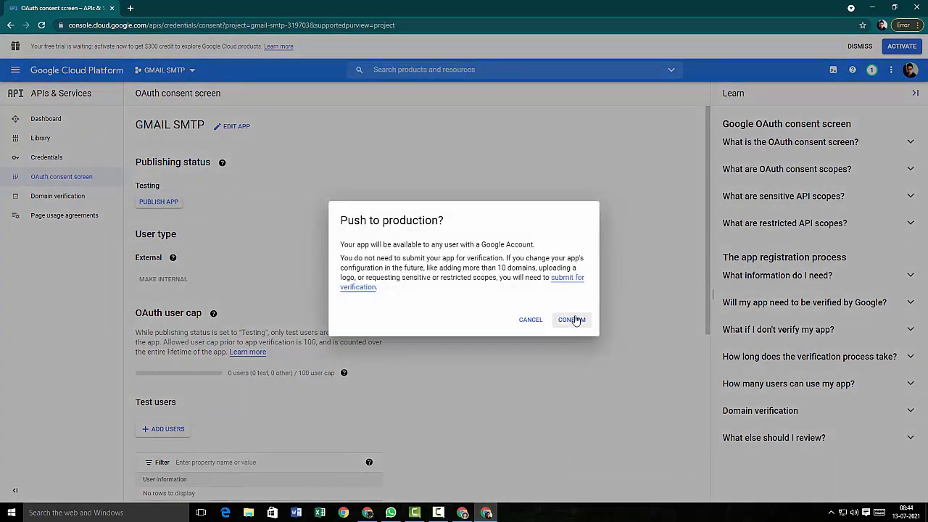
left_click(571, 320)
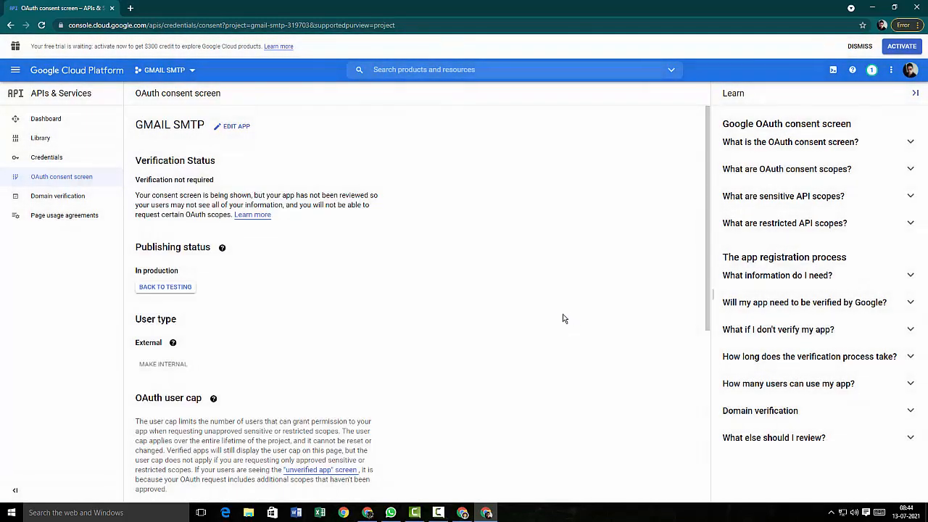
mouse_move(387, 305)
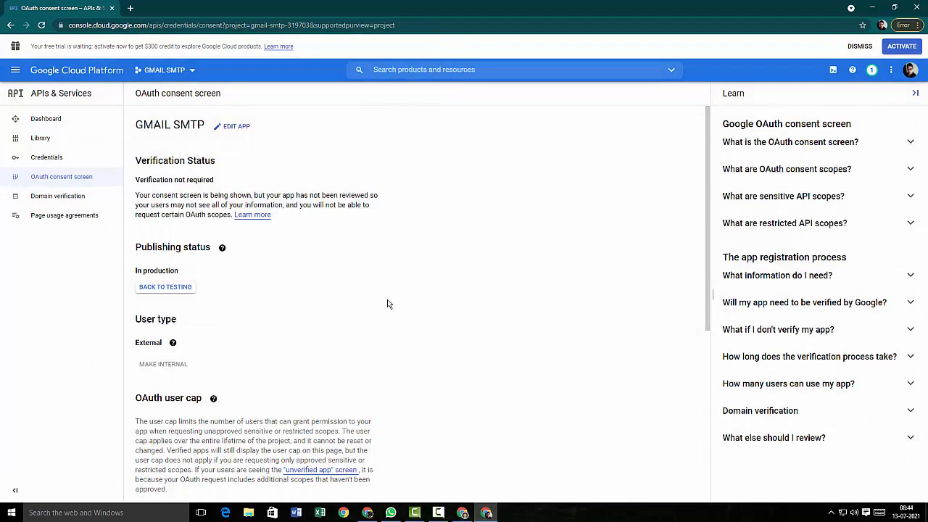
left_click(174, 8)
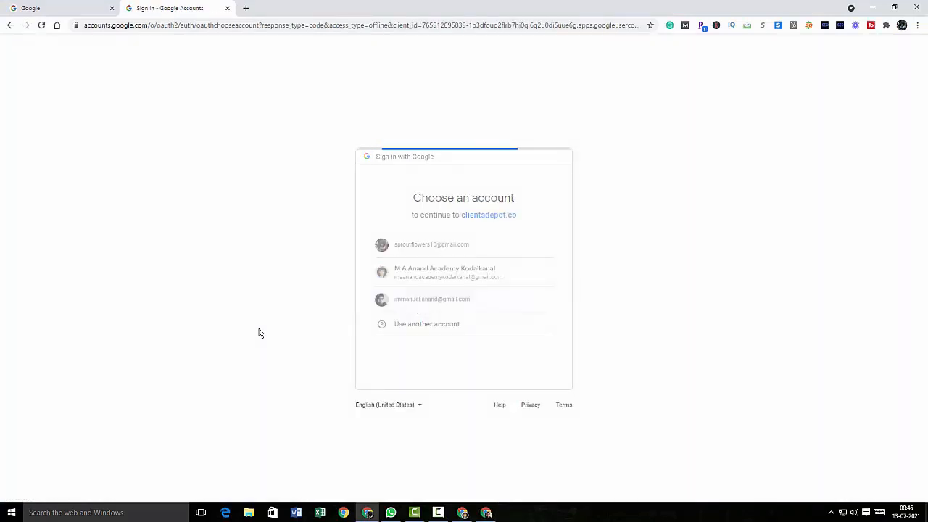
Choose the Gmail account and allow clientsdepot.co access to it
left_click(432, 299)
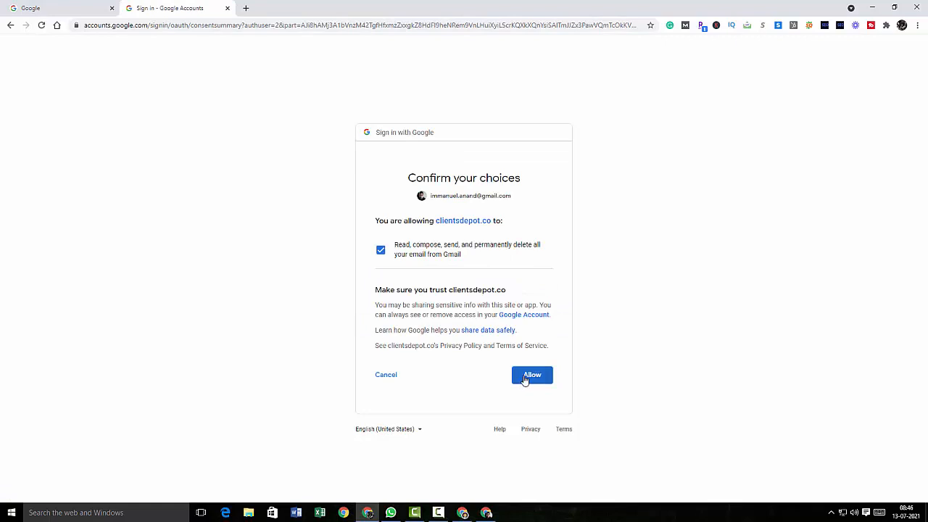
left_click(530, 374)
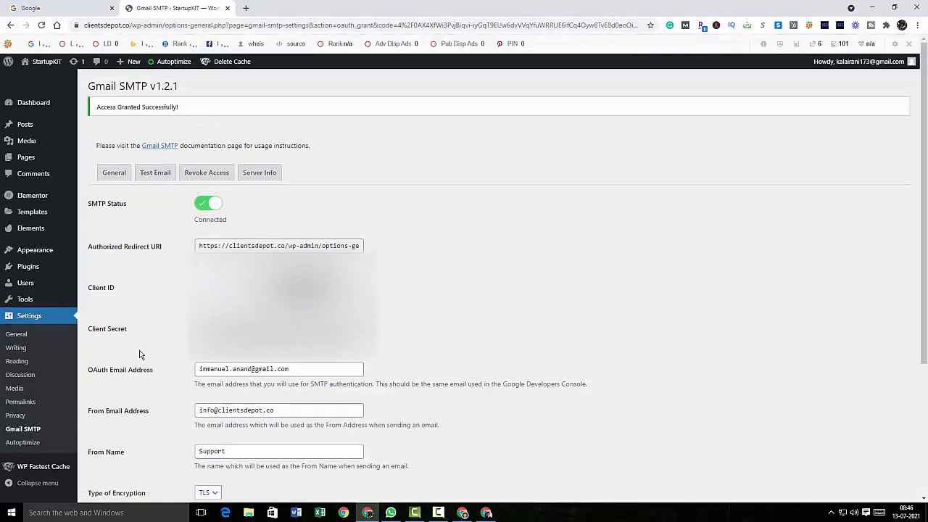
Fill the test email form with the message 'Hello this is a test email'
left_click(155, 172)
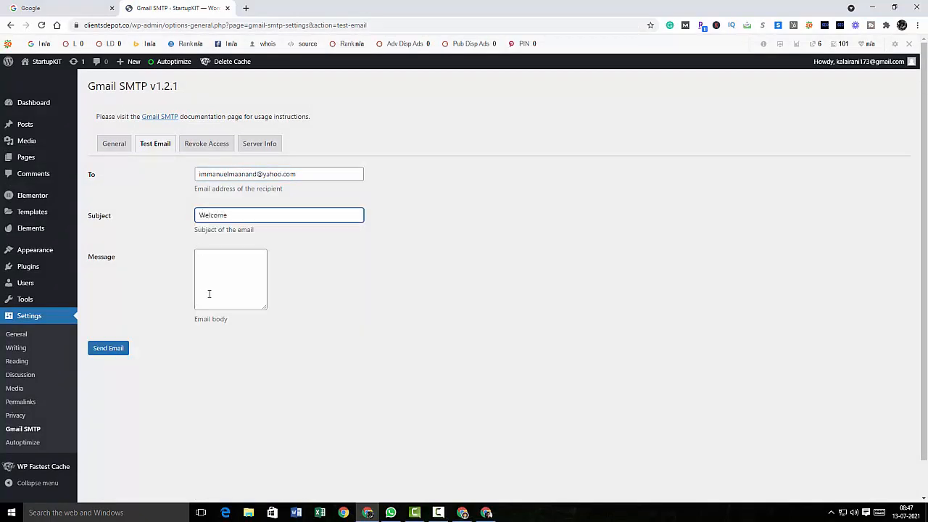
type("Hello this is a test email")
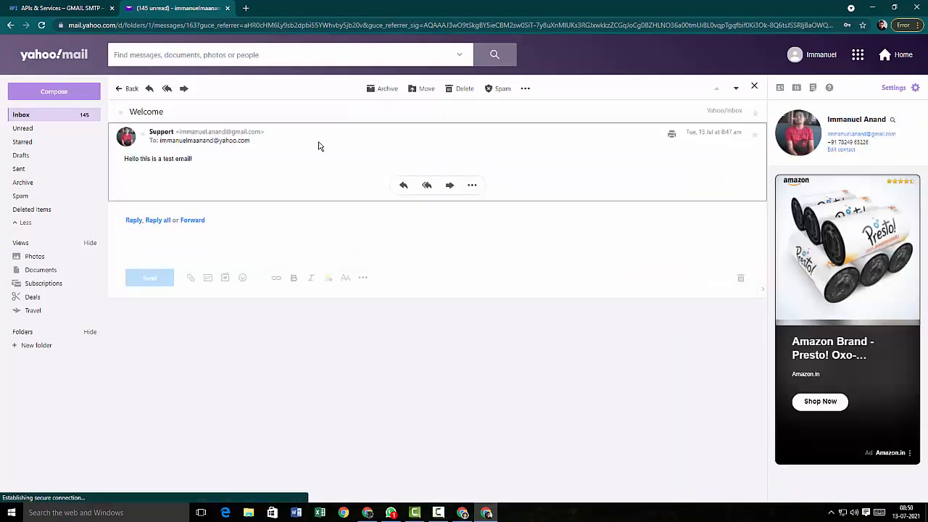
mouse_move(338, 174)
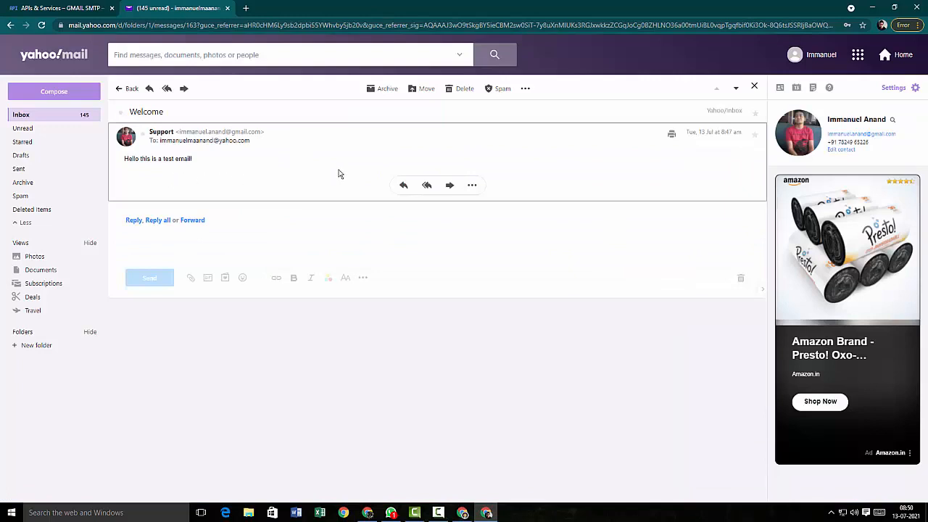
mouse_move(241, 168)
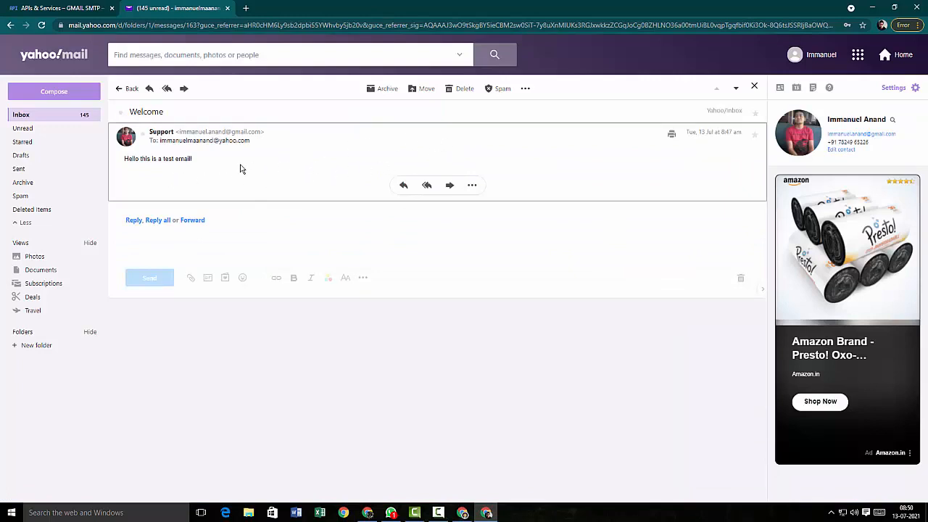
mouse_move(226, 174)
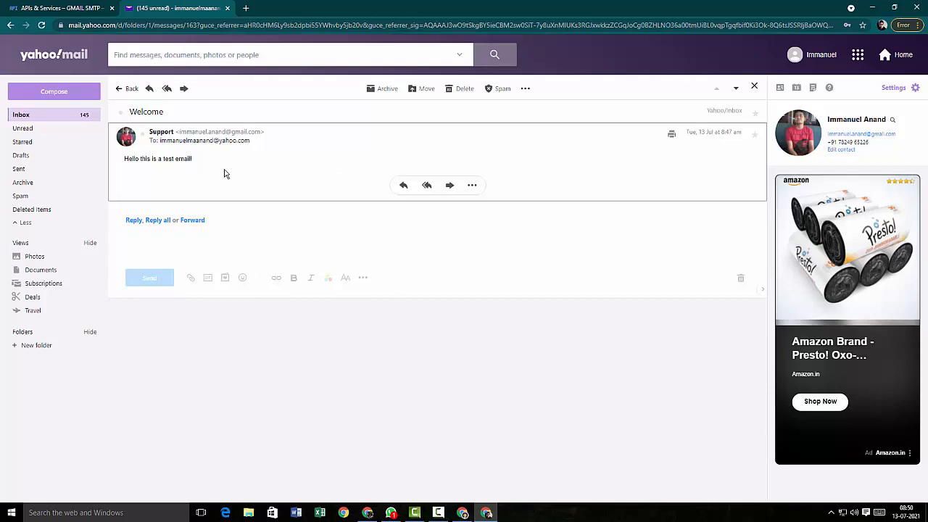
mouse_move(232, 172)
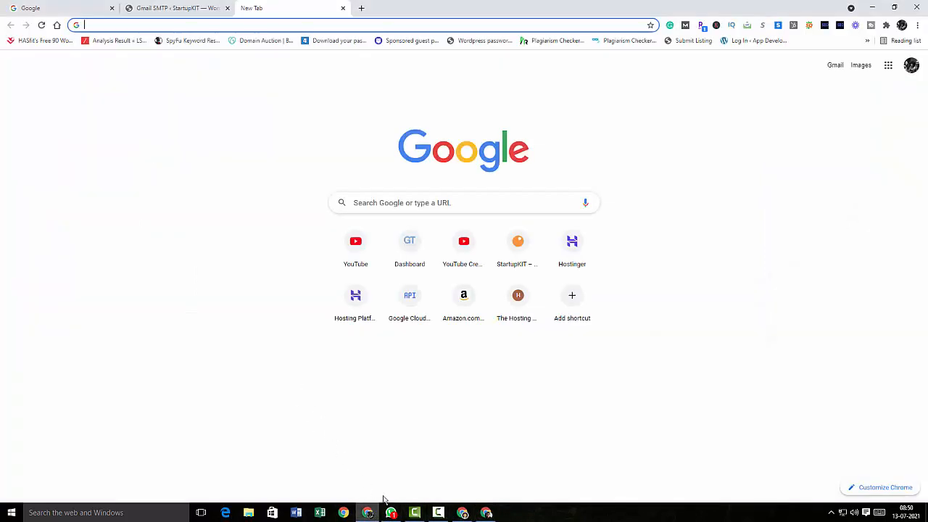
Return to the Gmail SMTP plugin and view its General settings showing Connected status
left_click(174, 8)
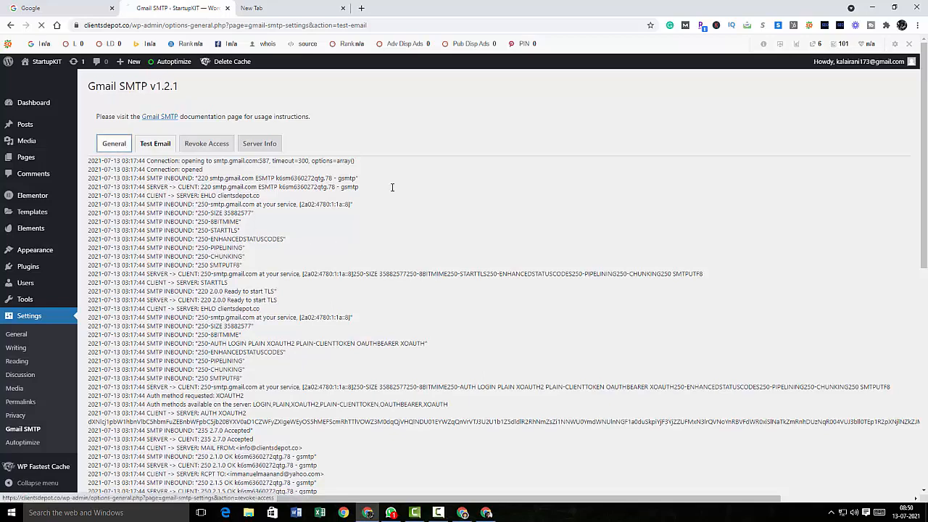
left_click(113, 144)
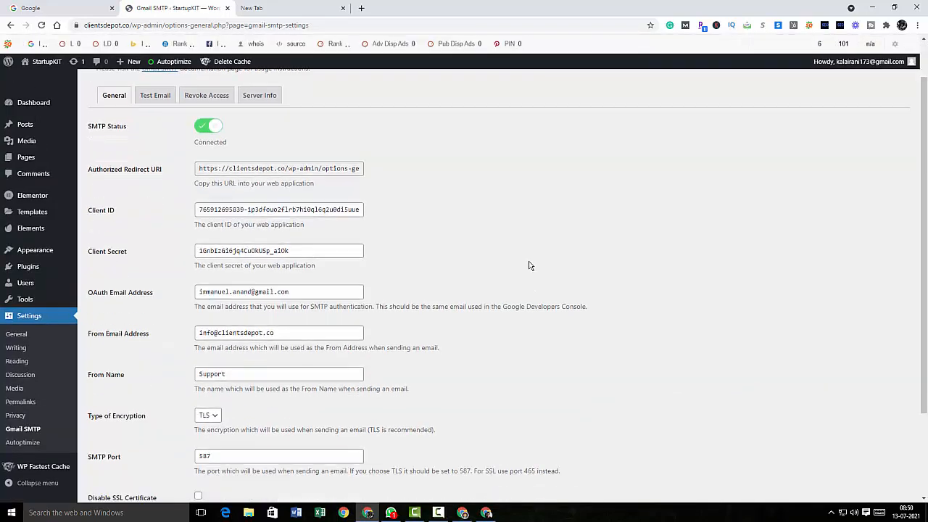